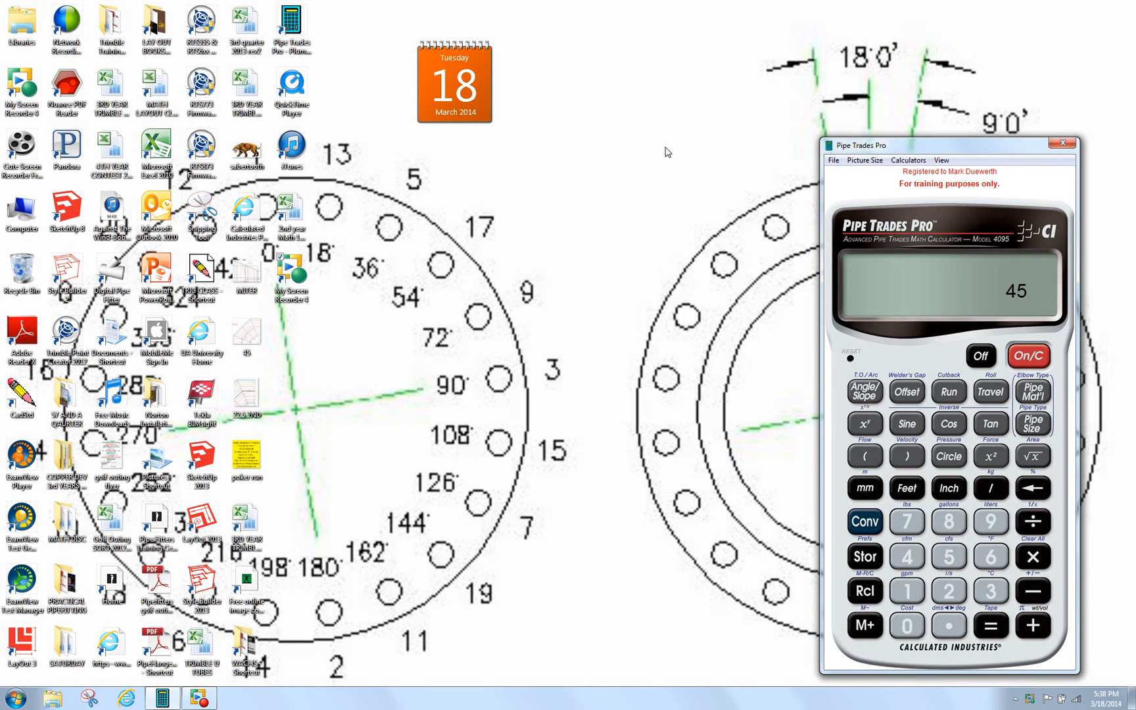
mouse_move(663, 151)
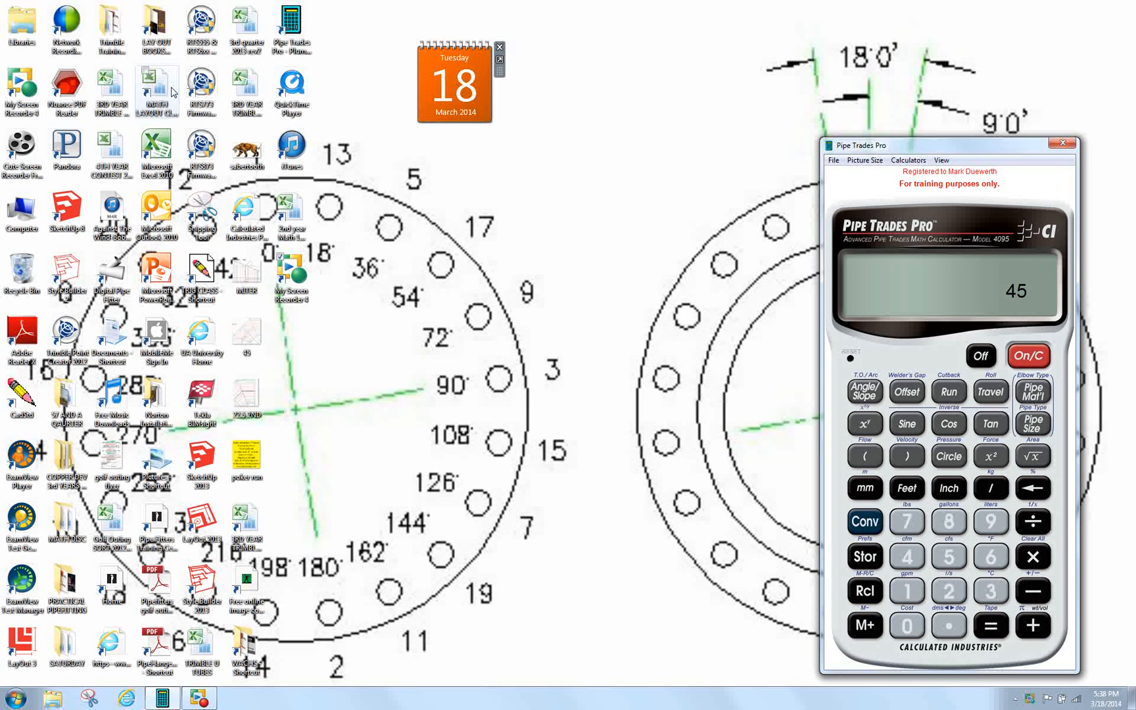
- Open the MATH LAYOUT workbook and discard the recovered files from Document Recovery
double_click(156, 87)
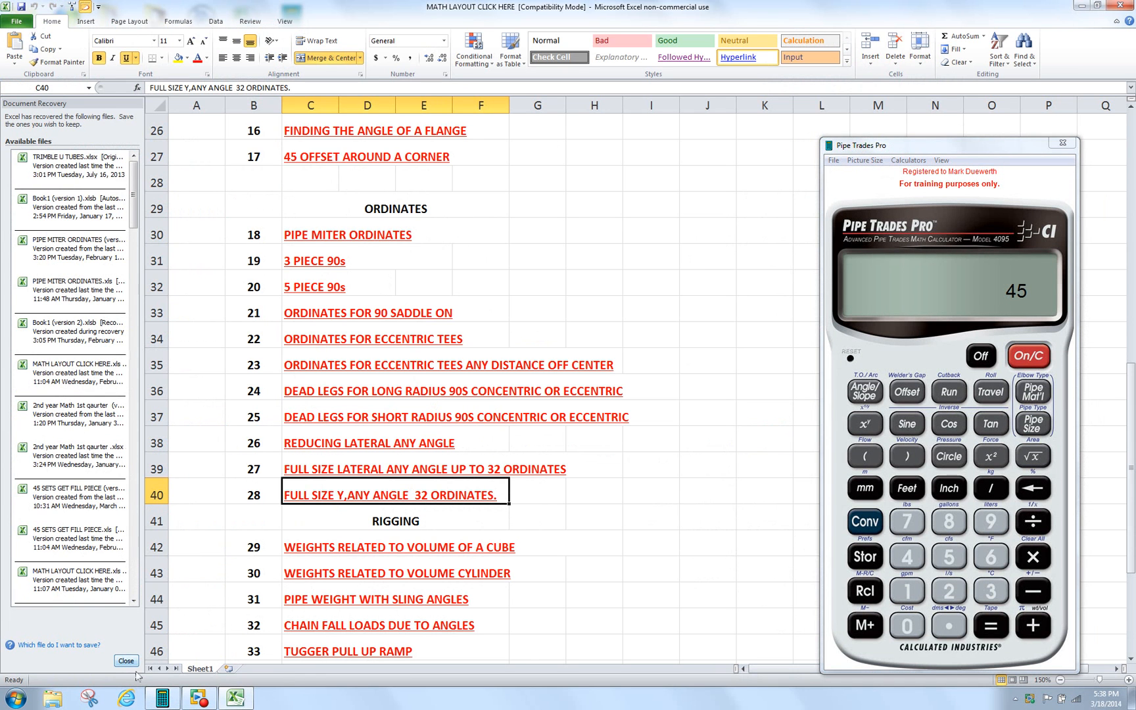
click(124, 660)
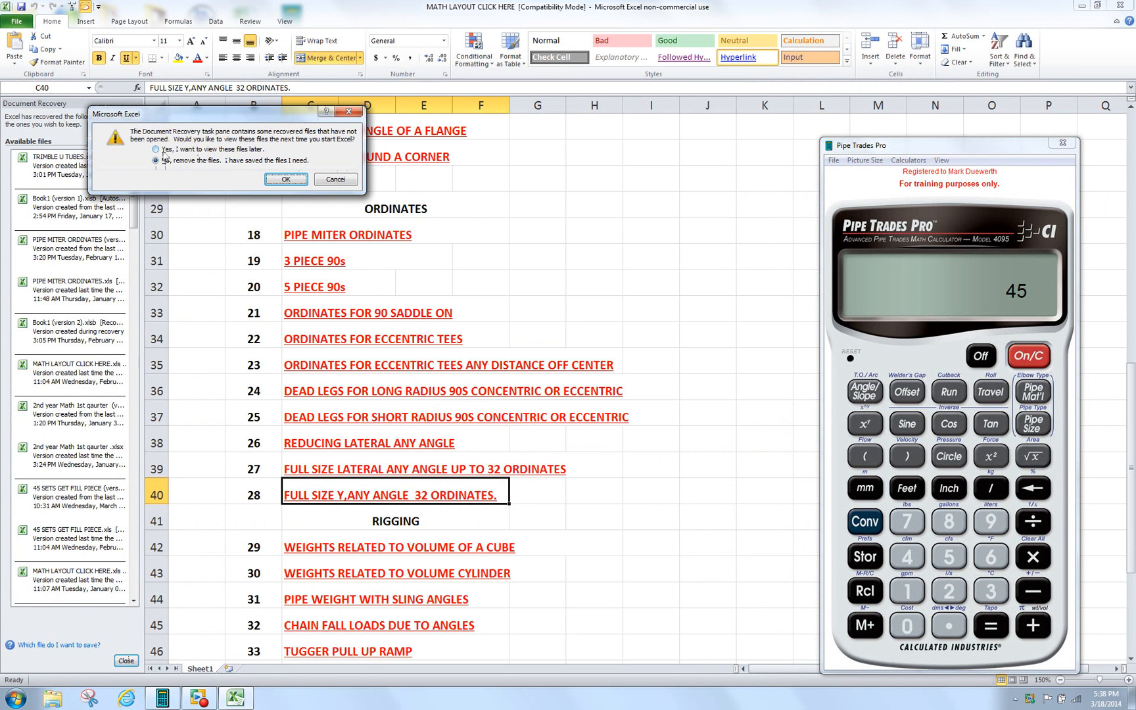
click(285, 178)
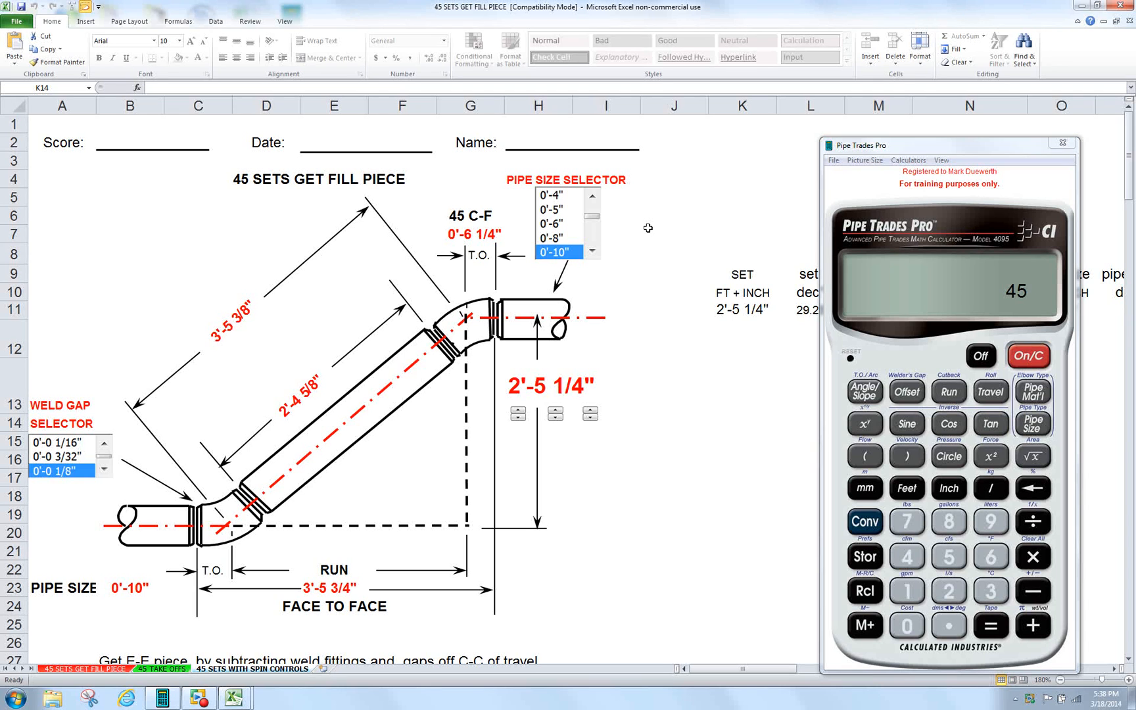
- Preview 0'-8" pipe, return the selector to 0'-10", and clear all calculator memory
click(558, 237)
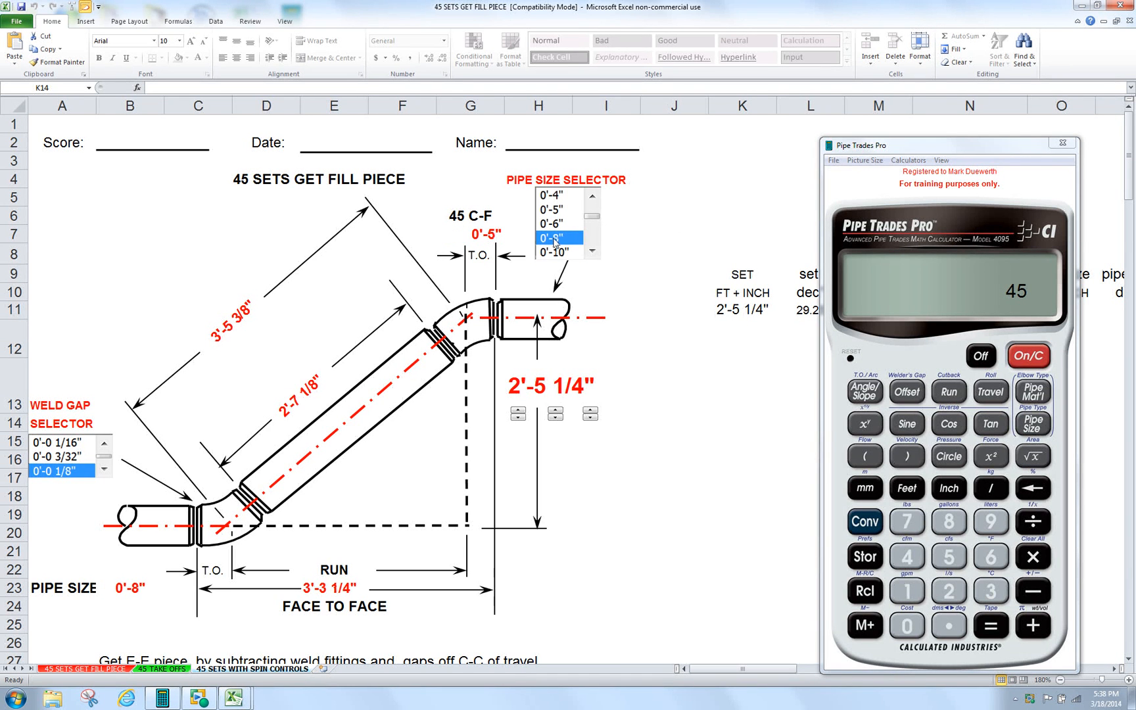
click(556, 224)
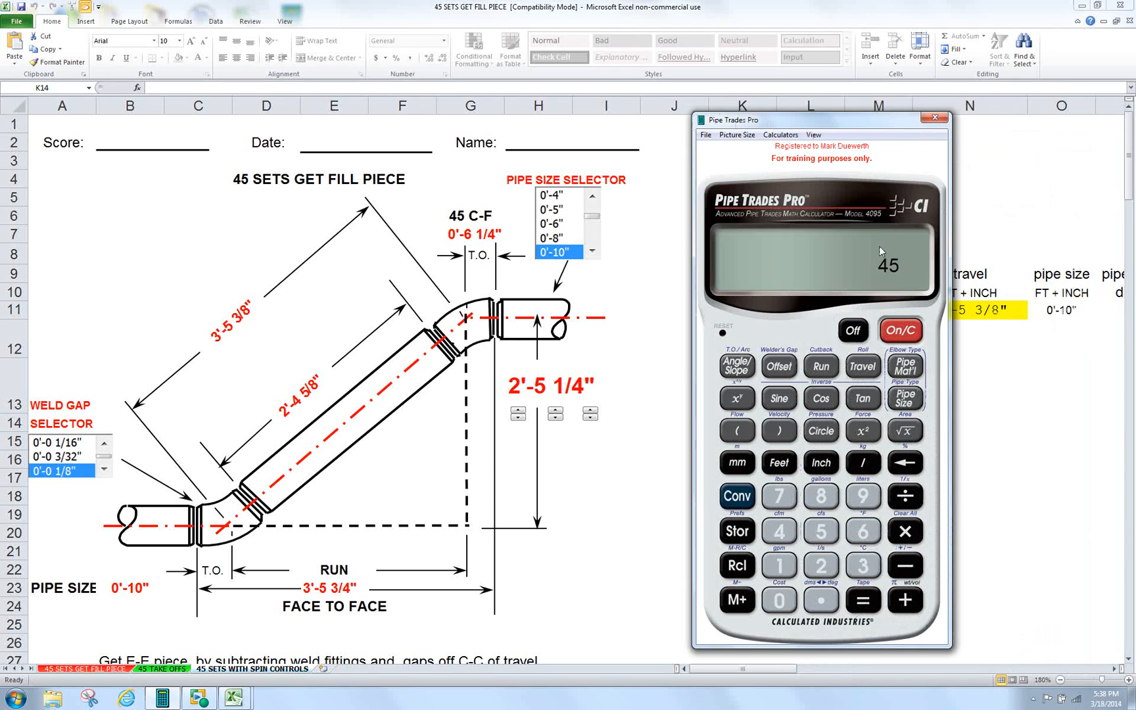
mouse_move(737, 451)
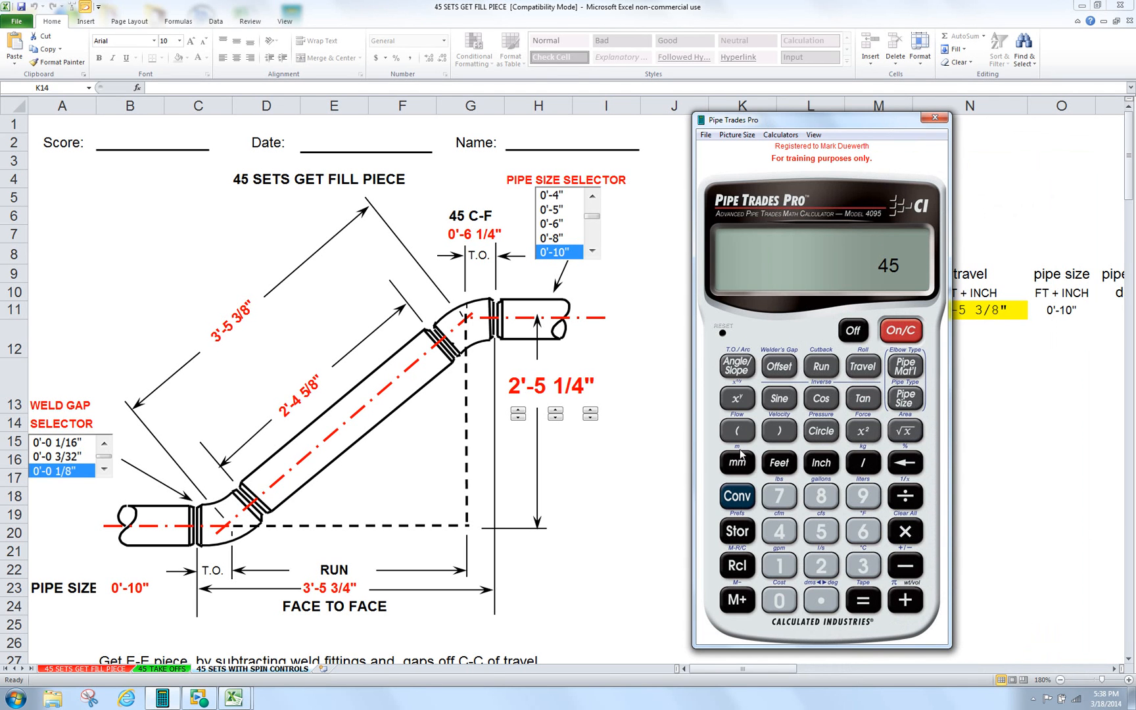
click(737, 498)
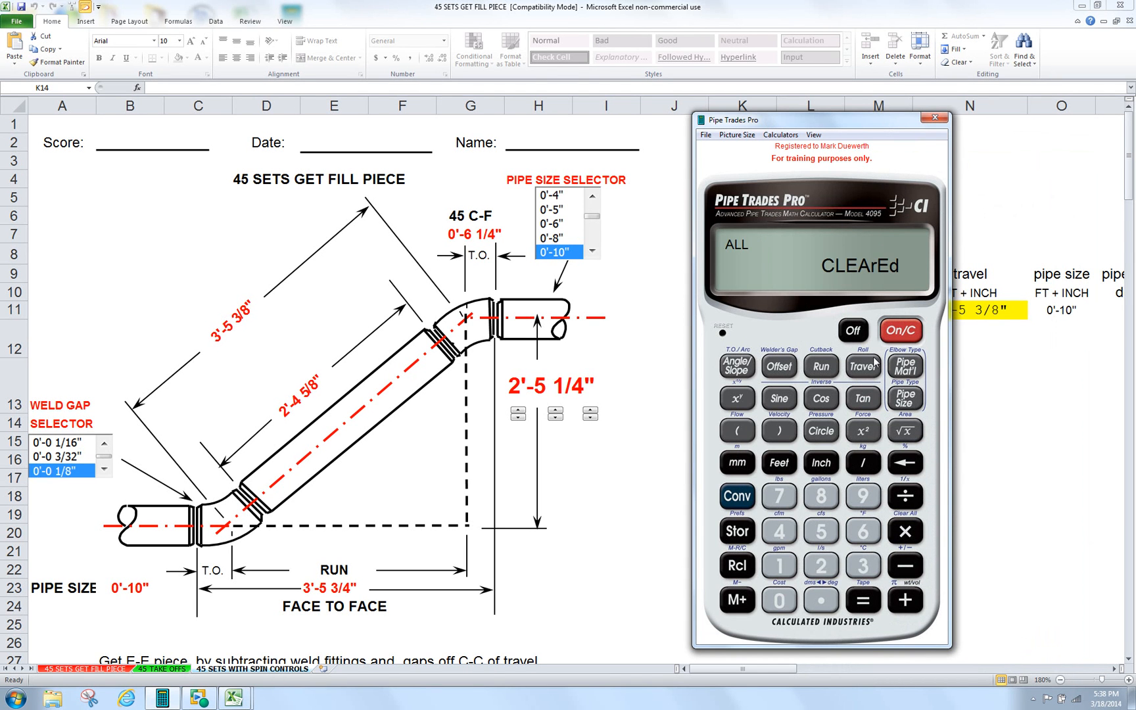
- Adjust the offset spin buttons to 2'-5 5/8", giving 3'-5 7/8" travel and 3'-6 1/8" run
click(899, 330)
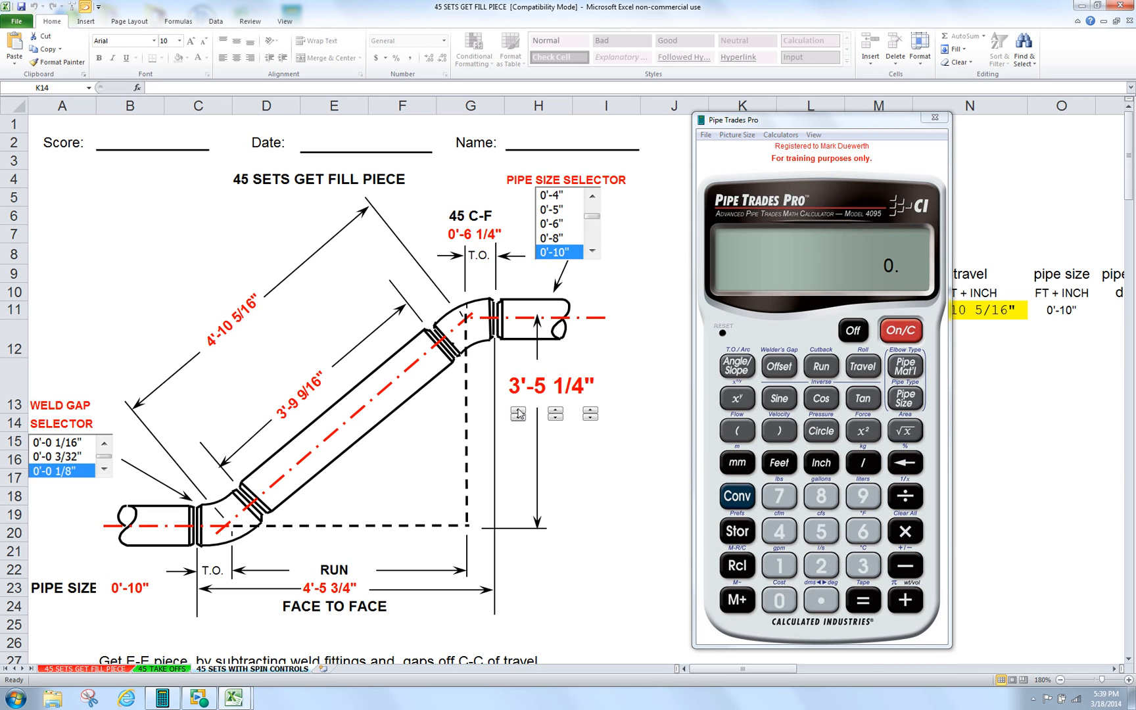
click(515, 412)
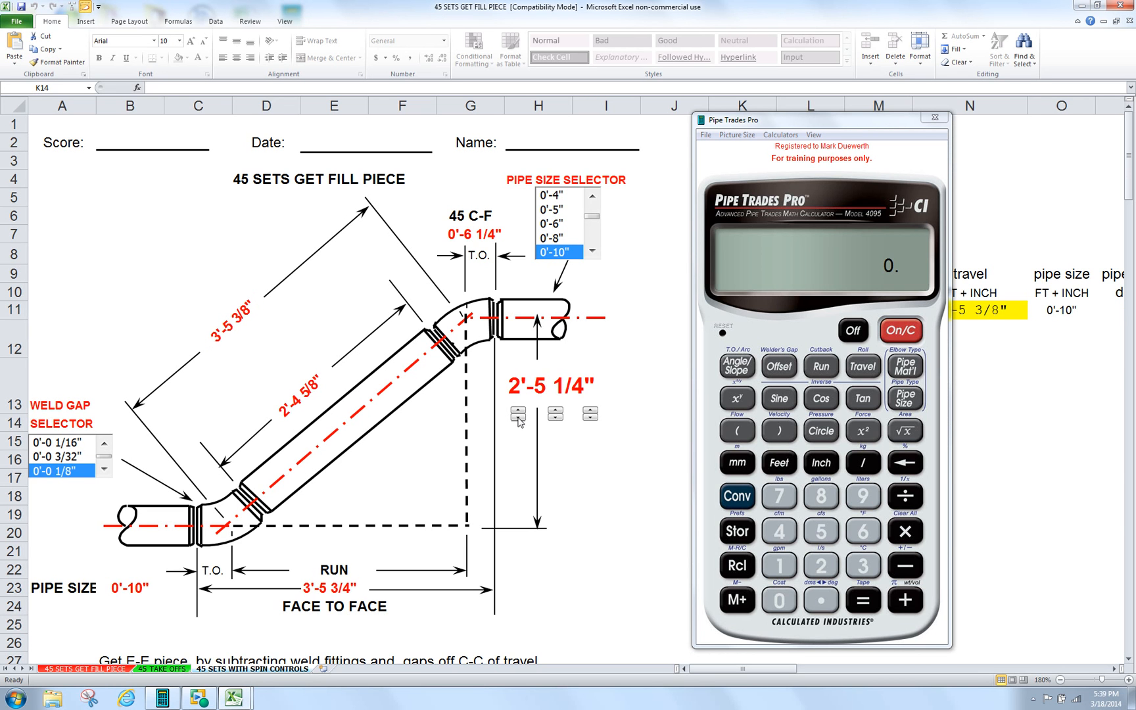
mouse_move(557, 414)
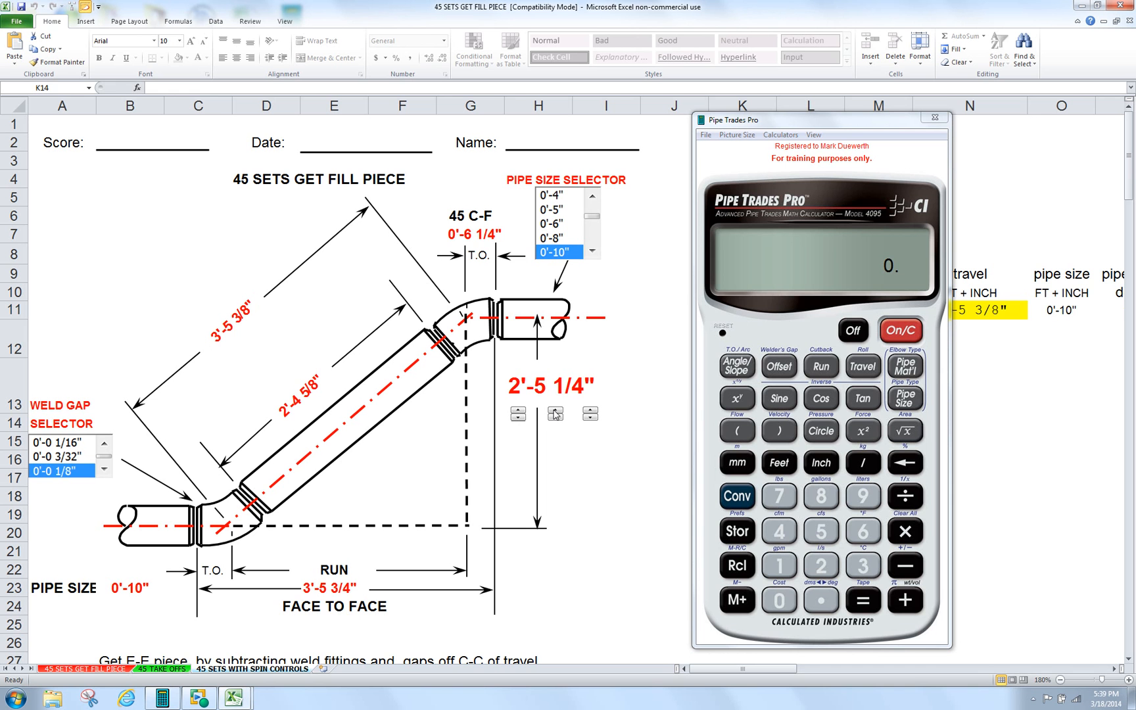
click(515, 410)
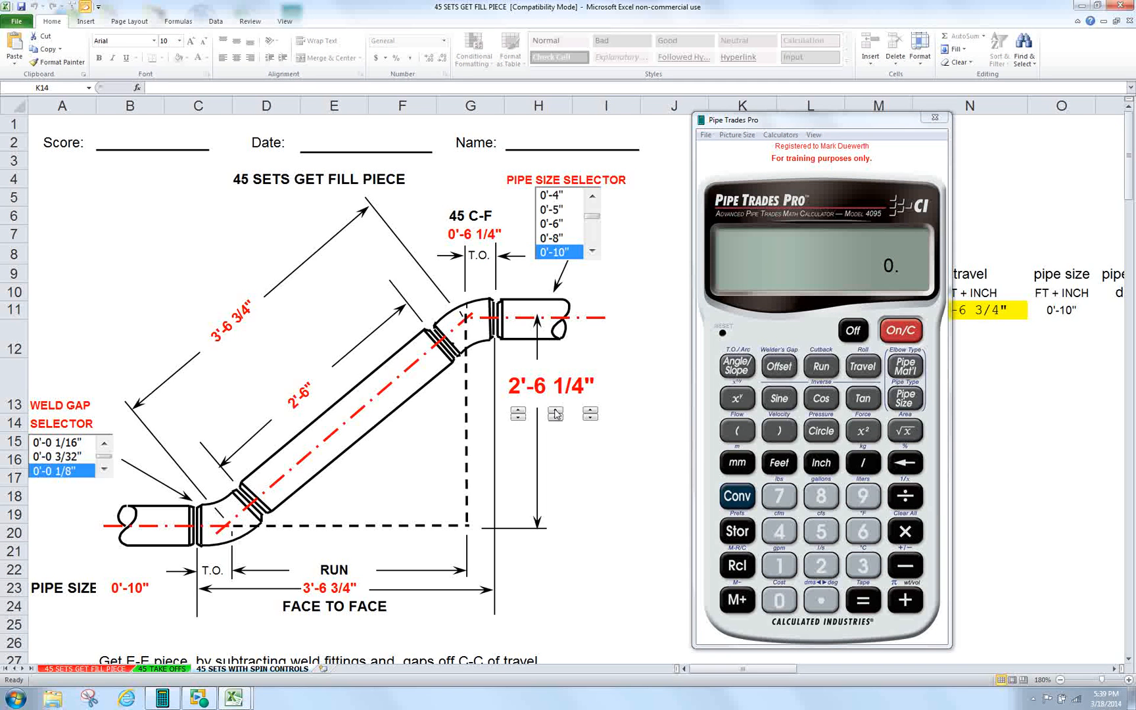
click(554, 418)
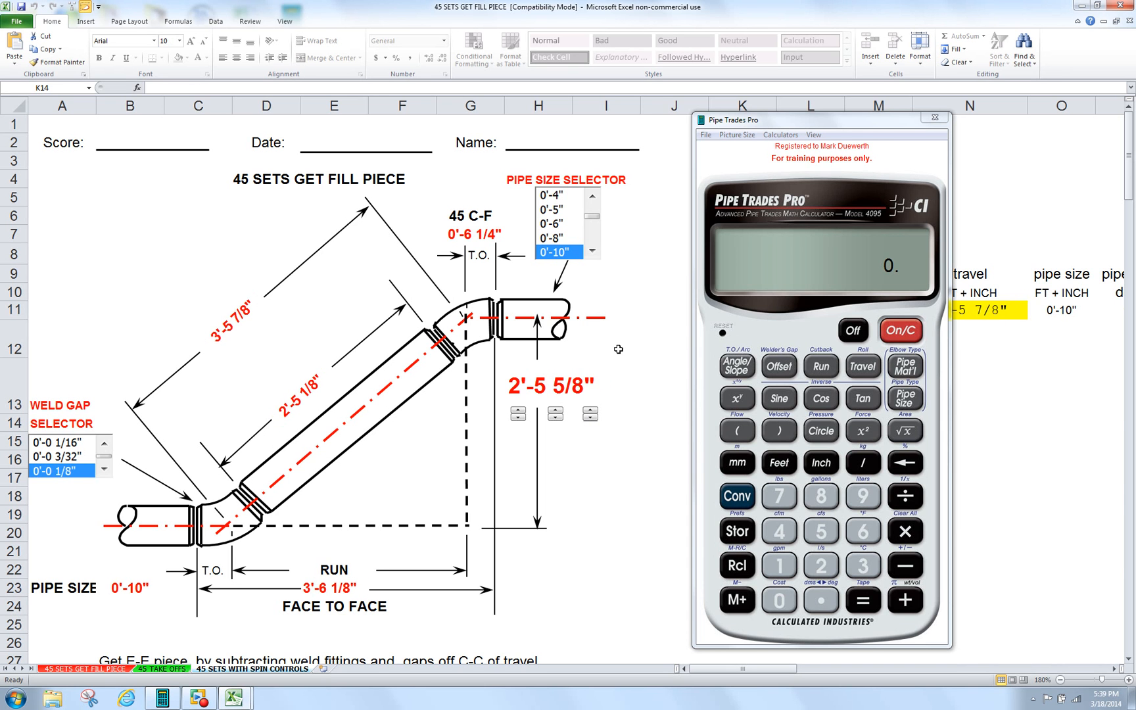
mouse_move(639, 332)
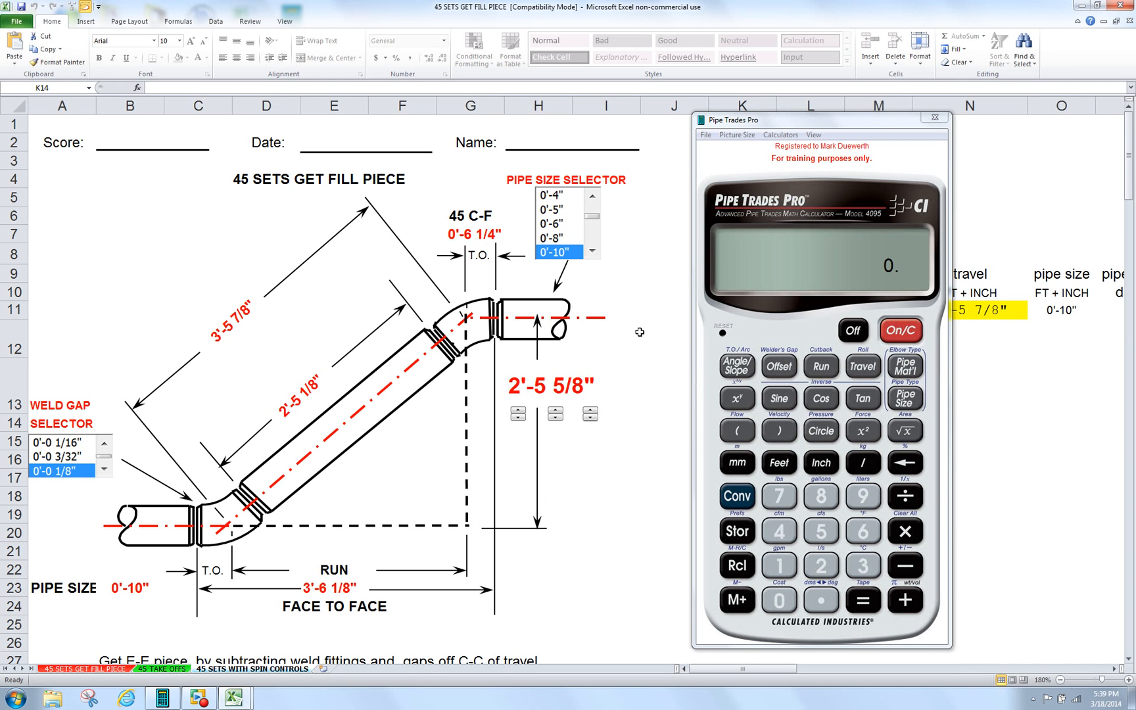
- Enter a 10-inch pipe size and a 45.00° fitting angle on Pipe Trades Pro
click(736, 495)
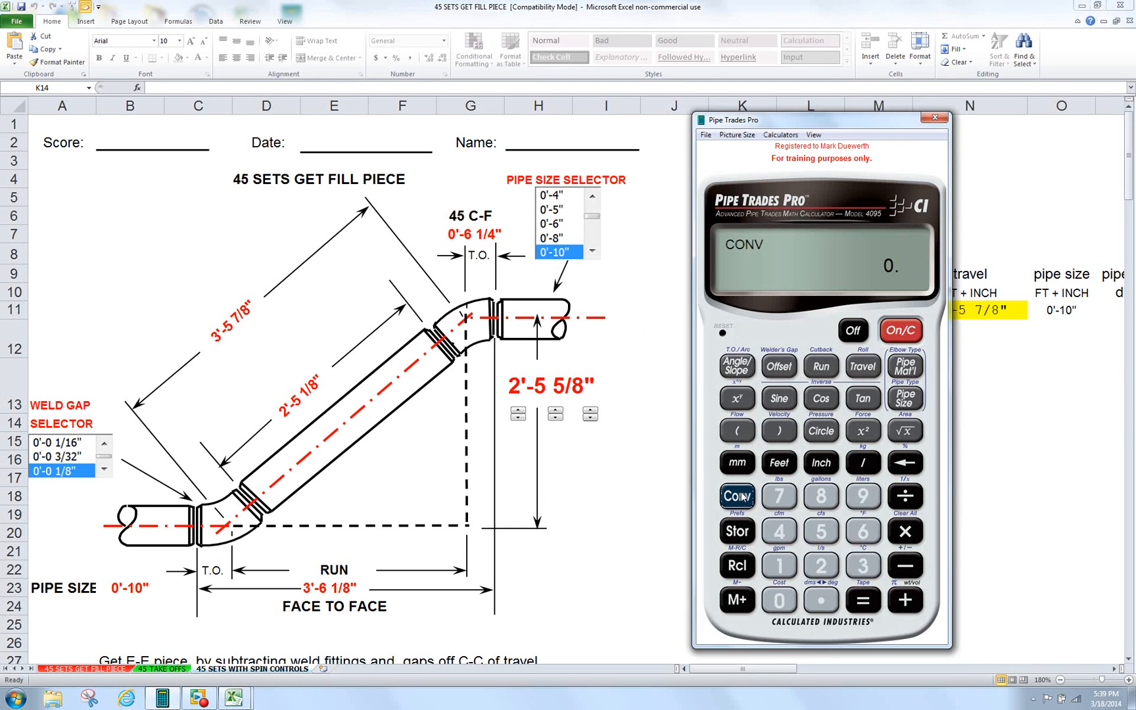
click(736, 497)
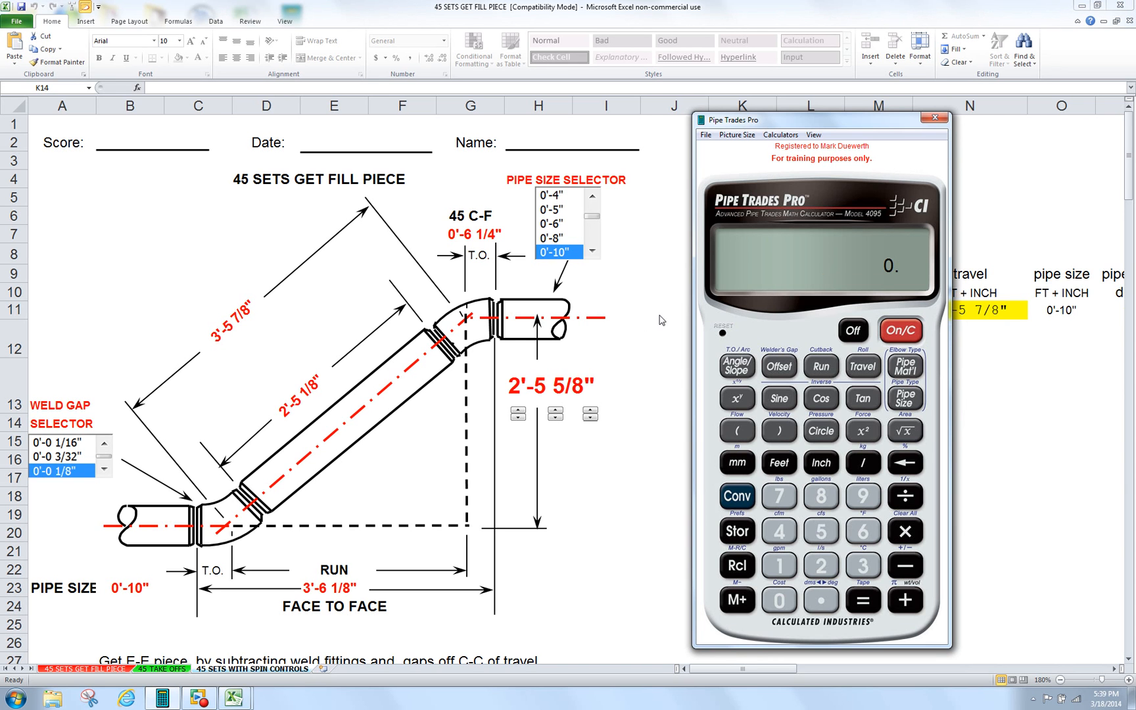
mouse_move(564, 258)
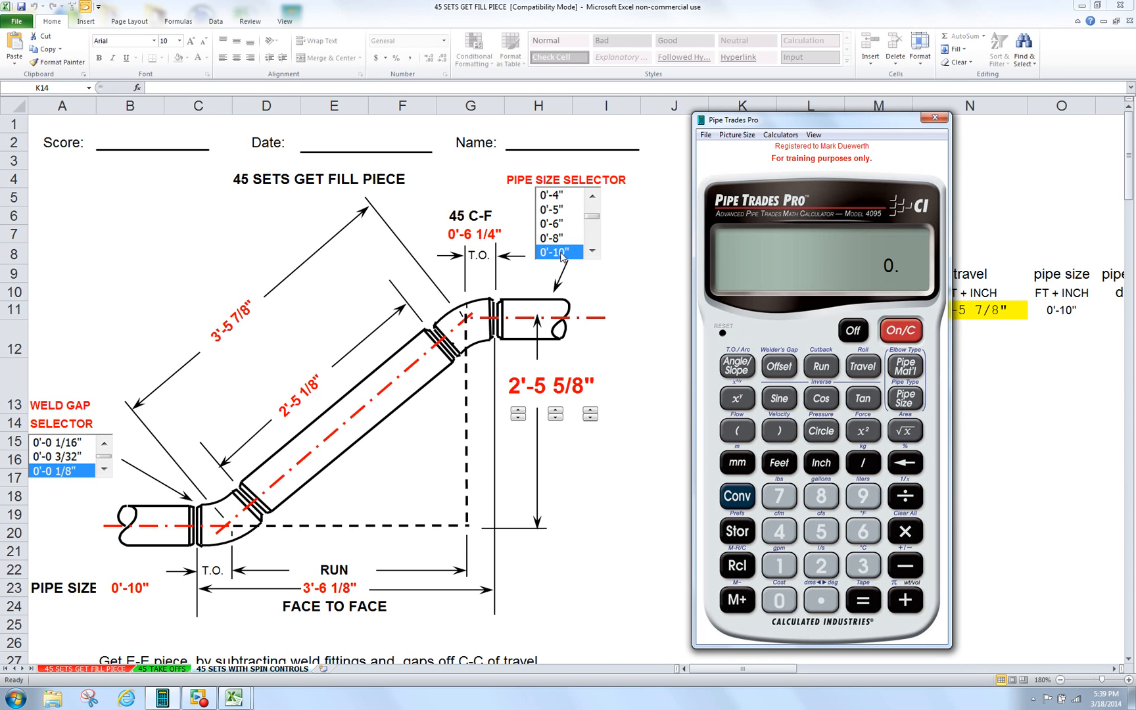
mouse_move(779, 565)
text(10)
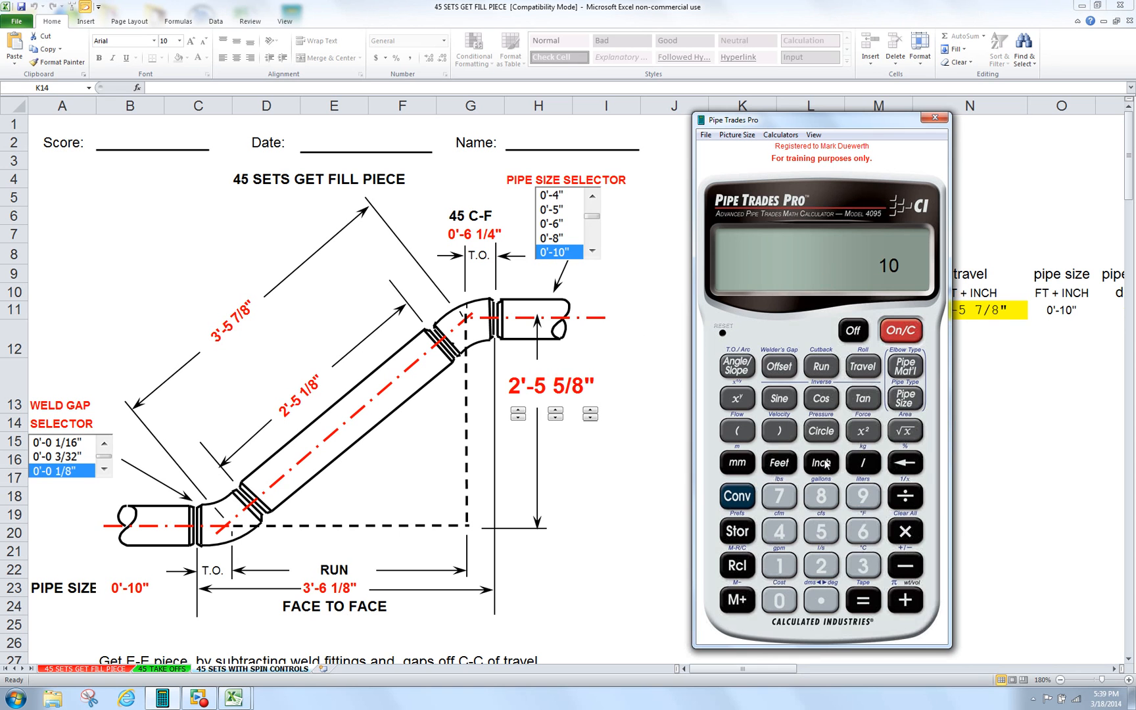
click(904, 398)
text(45)
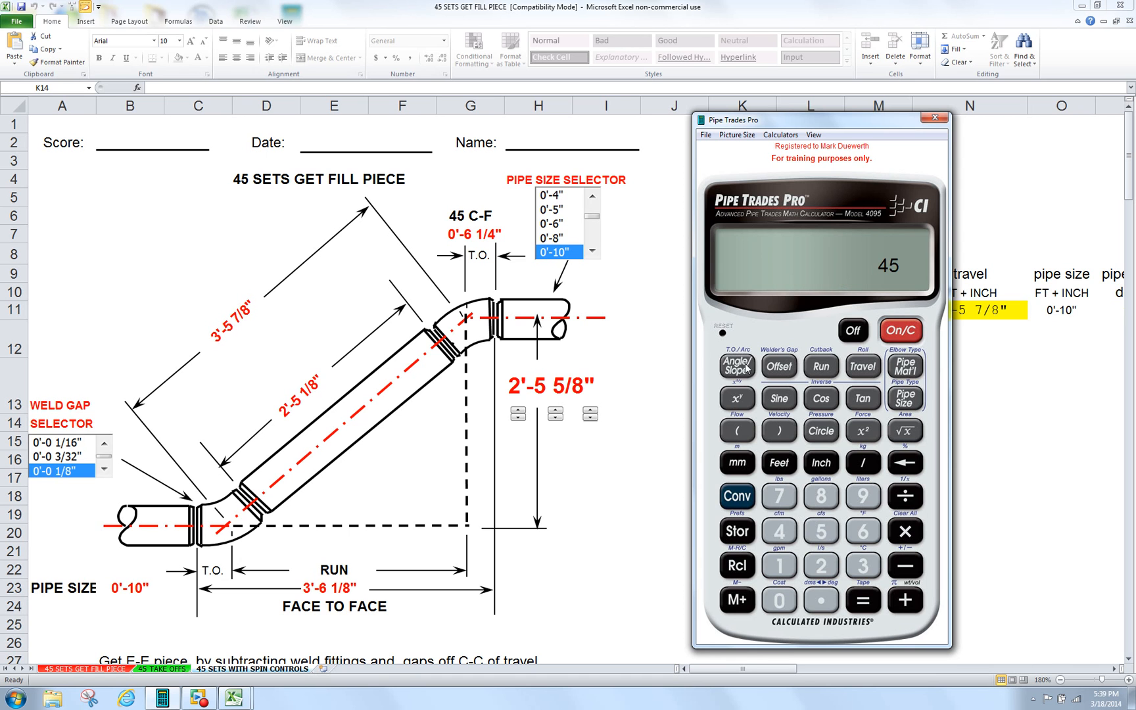
click(736, 366)
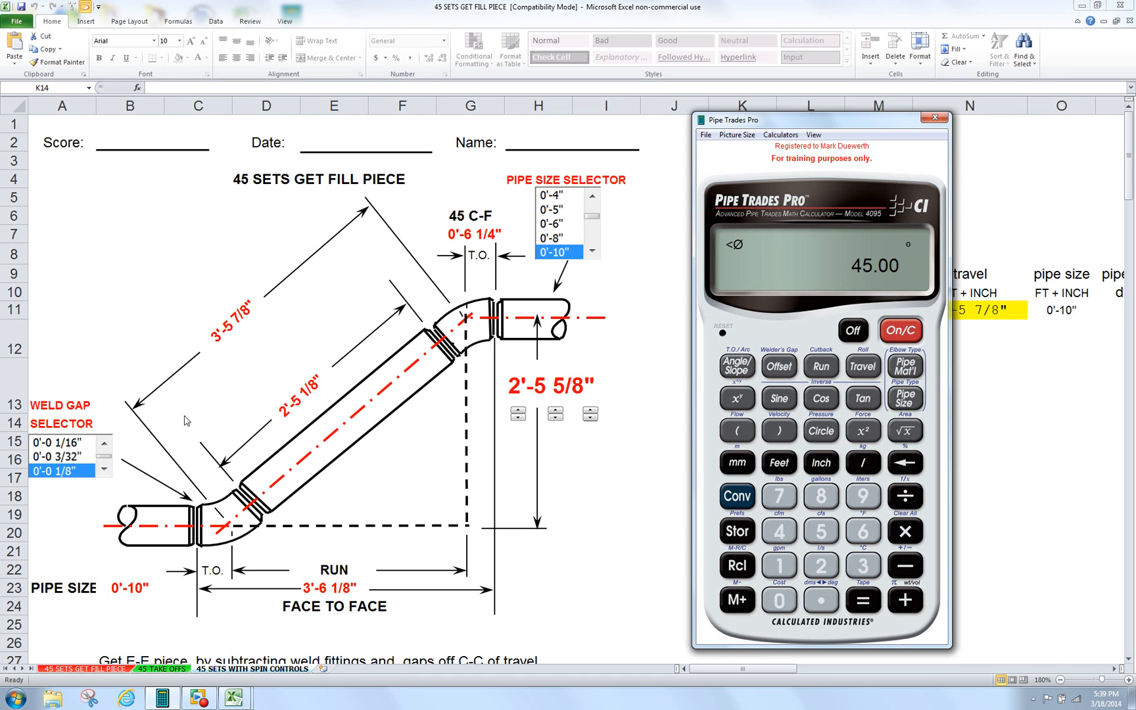
mouse_move(646, 309)
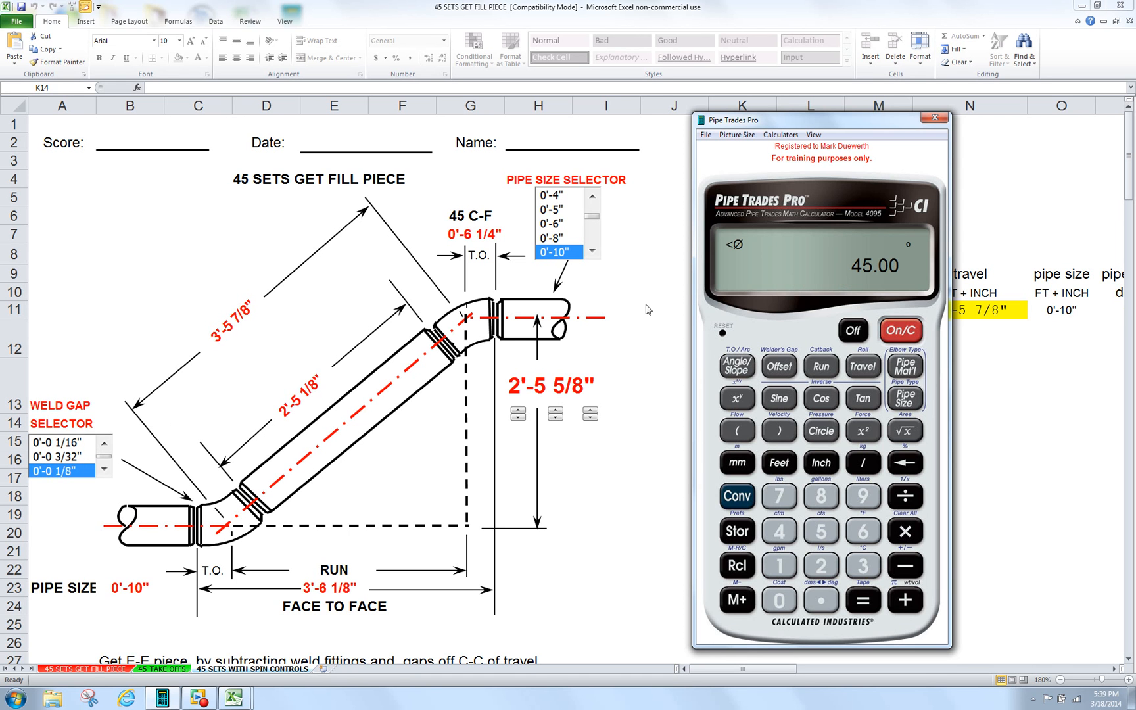
mouse_move(769, 324)
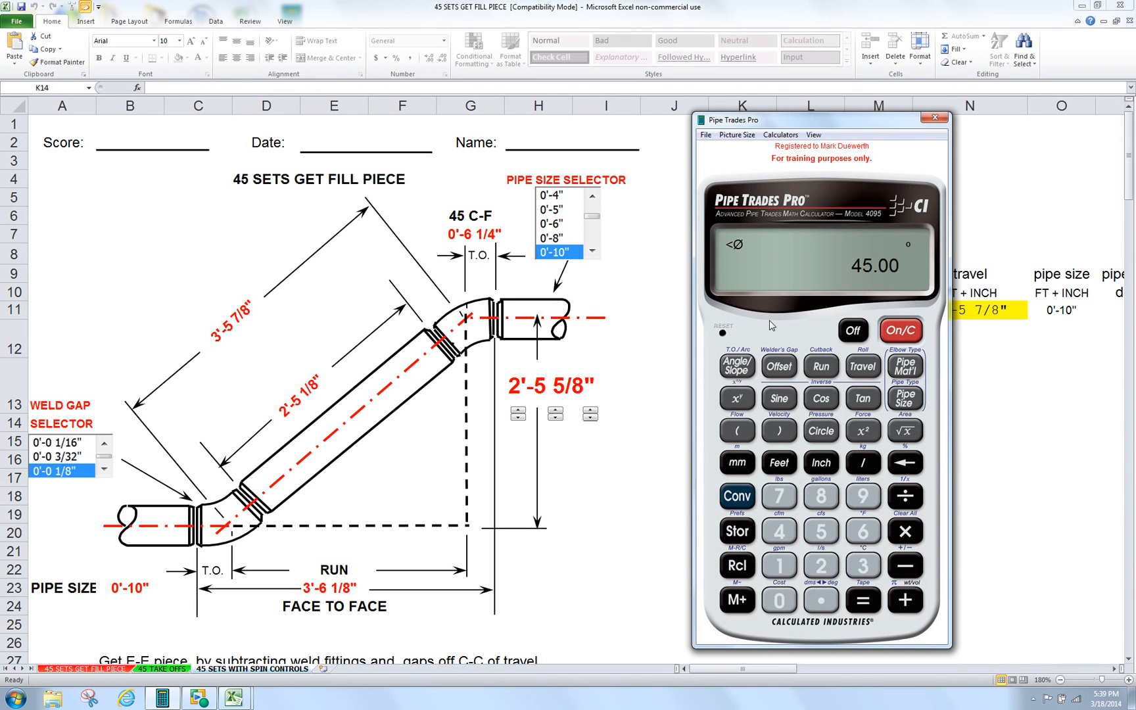
mouse_move(820, 567)
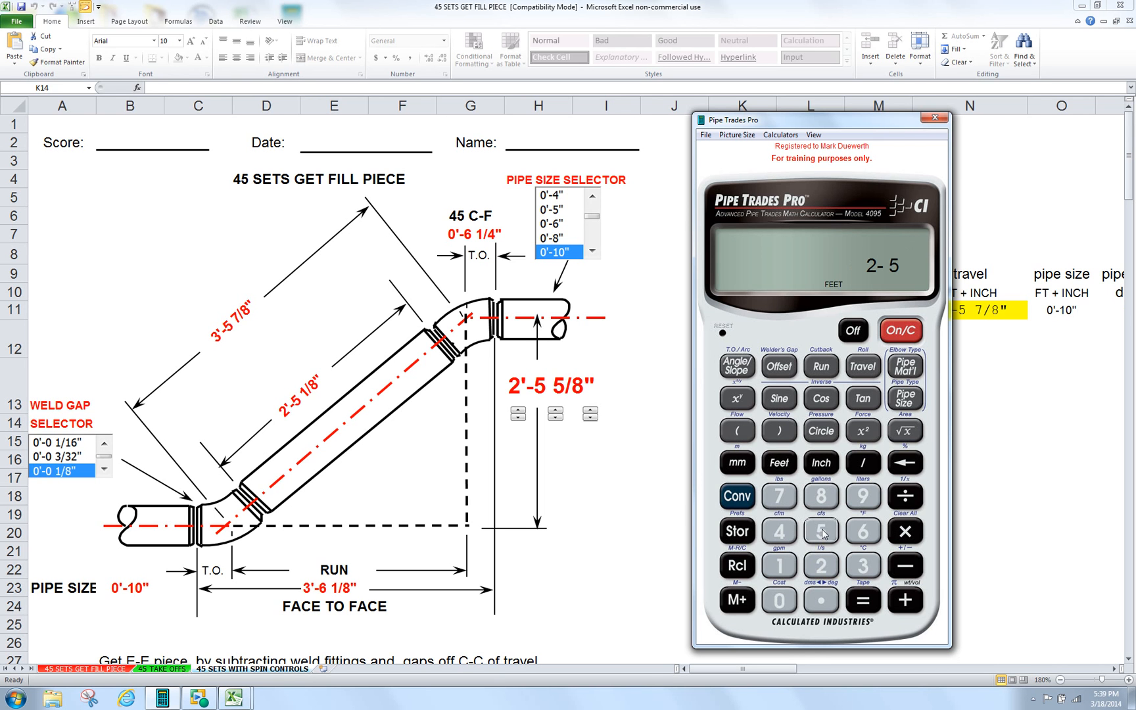
- Finish keying the 2'-5 5/8" offset so OFST shows on the calculator
click(819, 462)
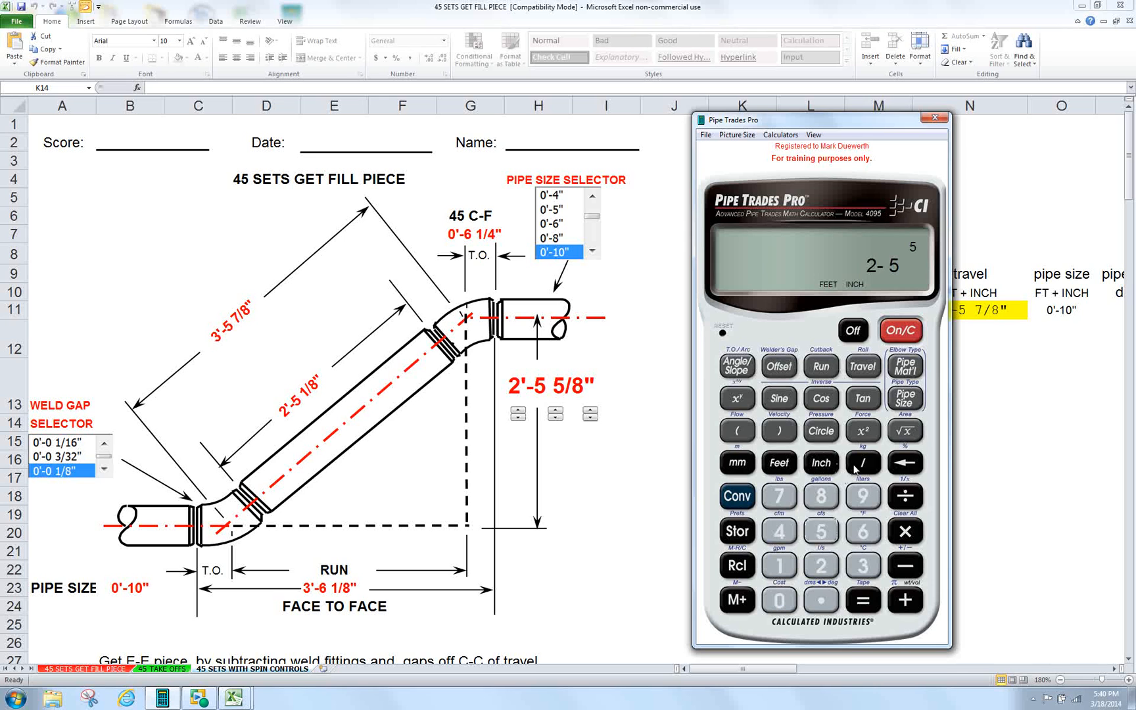
click(778, 365)
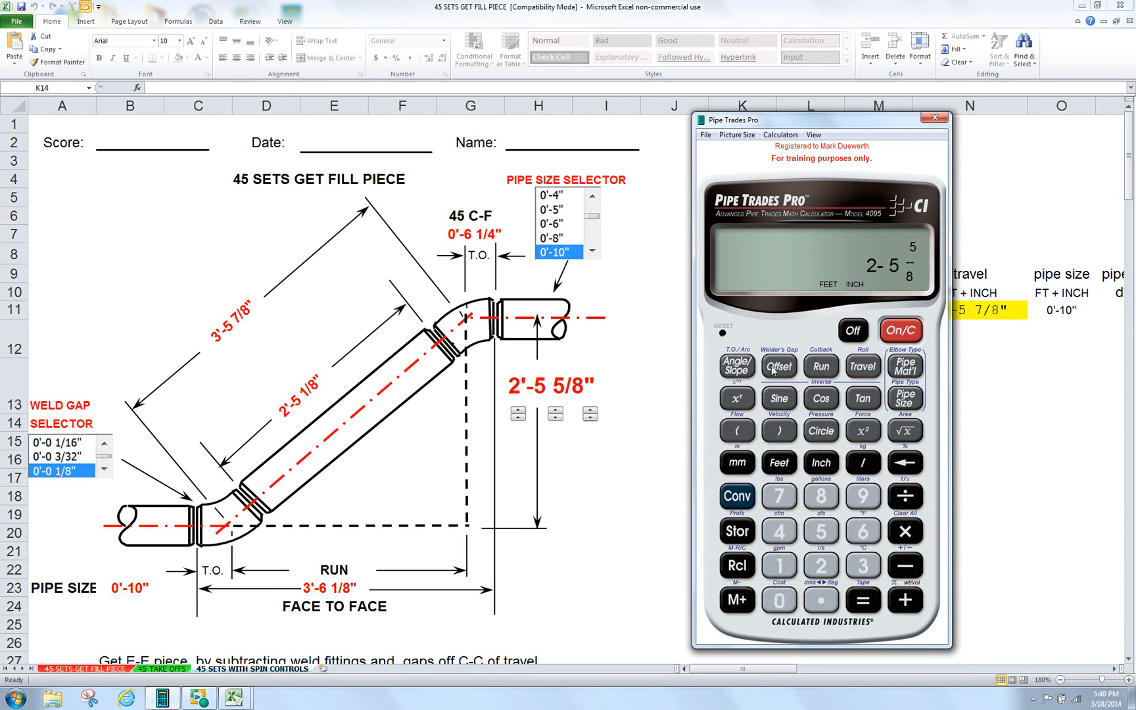
click(778, 366)
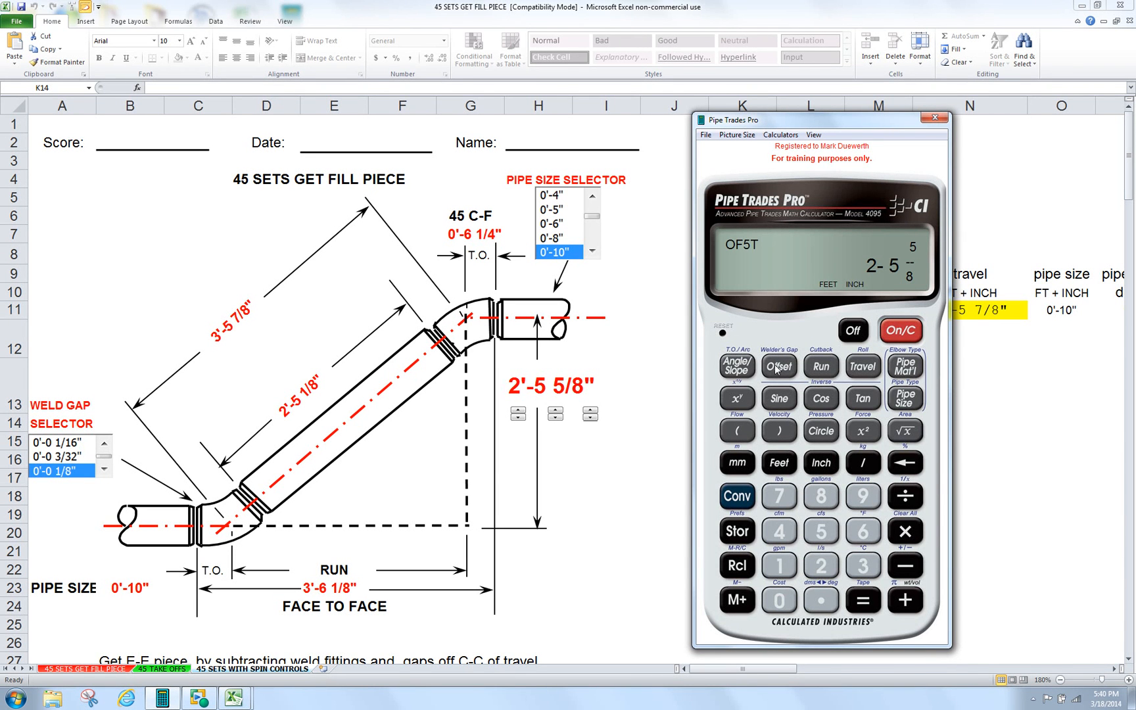
mouse_move(820, 324)
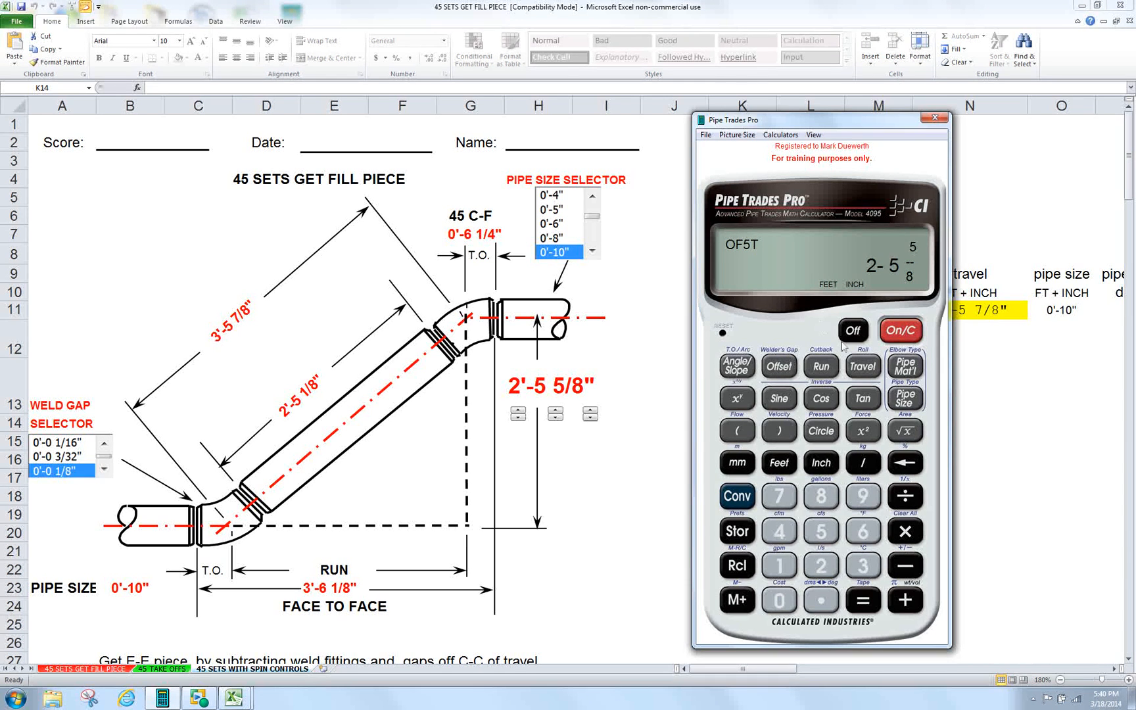
- Compute 3'-5 7/8" travel and 2'-5 1/8" cut, then show the 1/8" gap
click(861, 366)
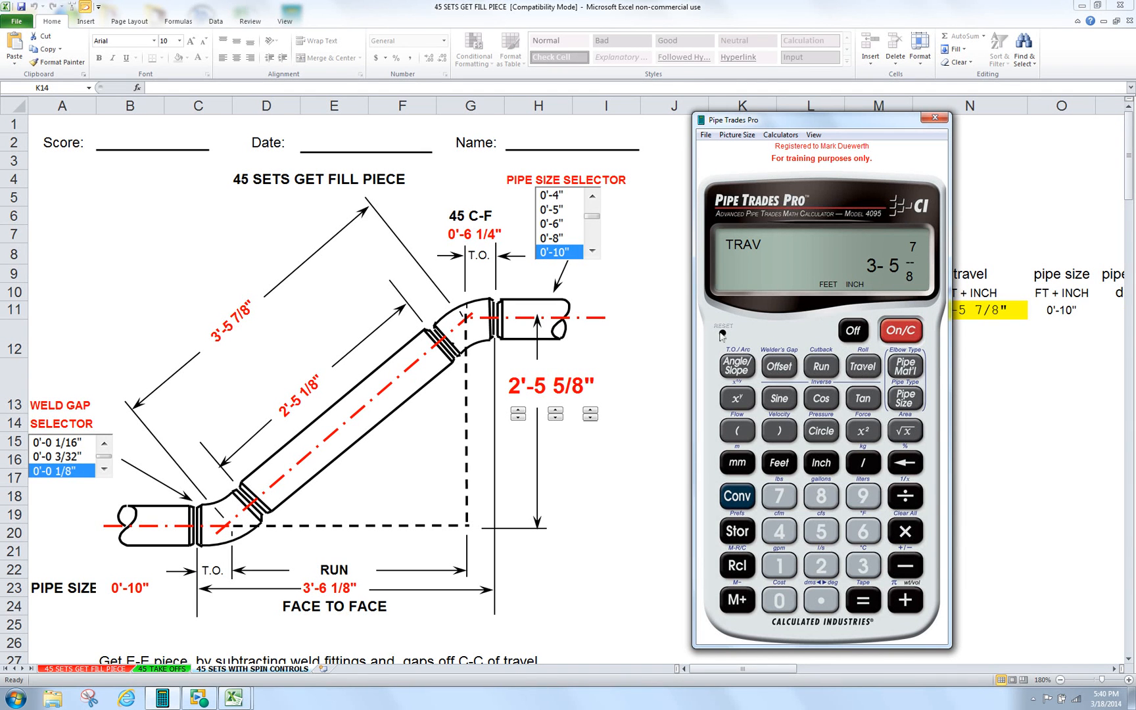
mouse_move(221, 303)
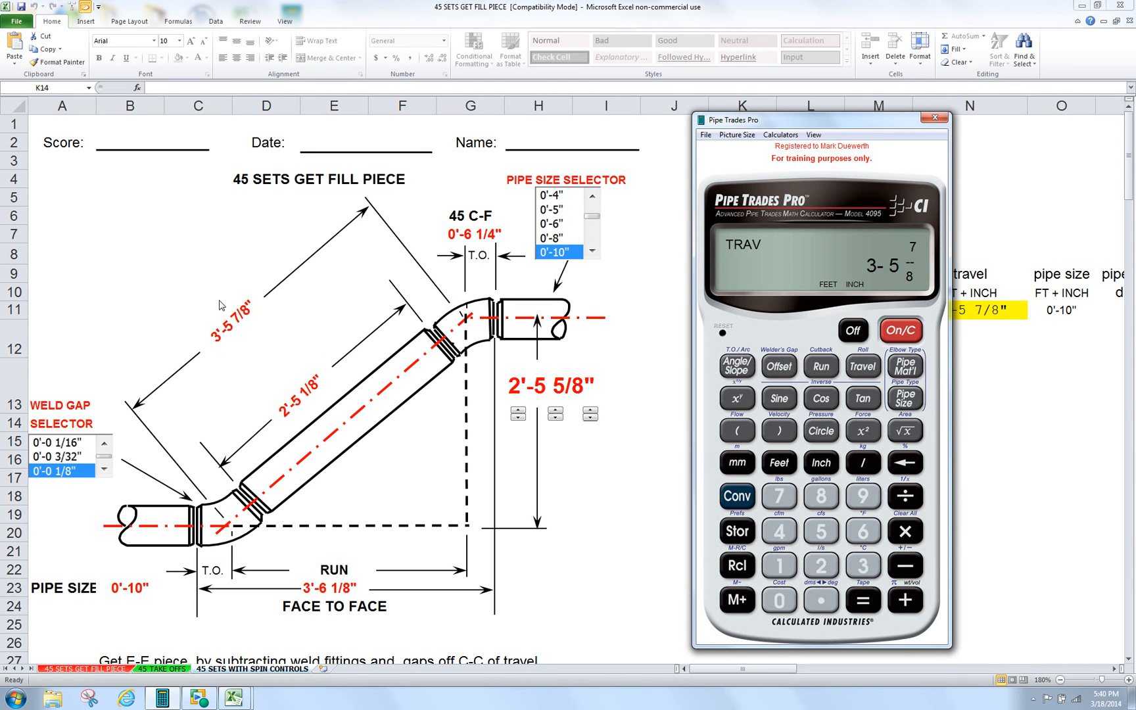
mouse_move(214, 323)
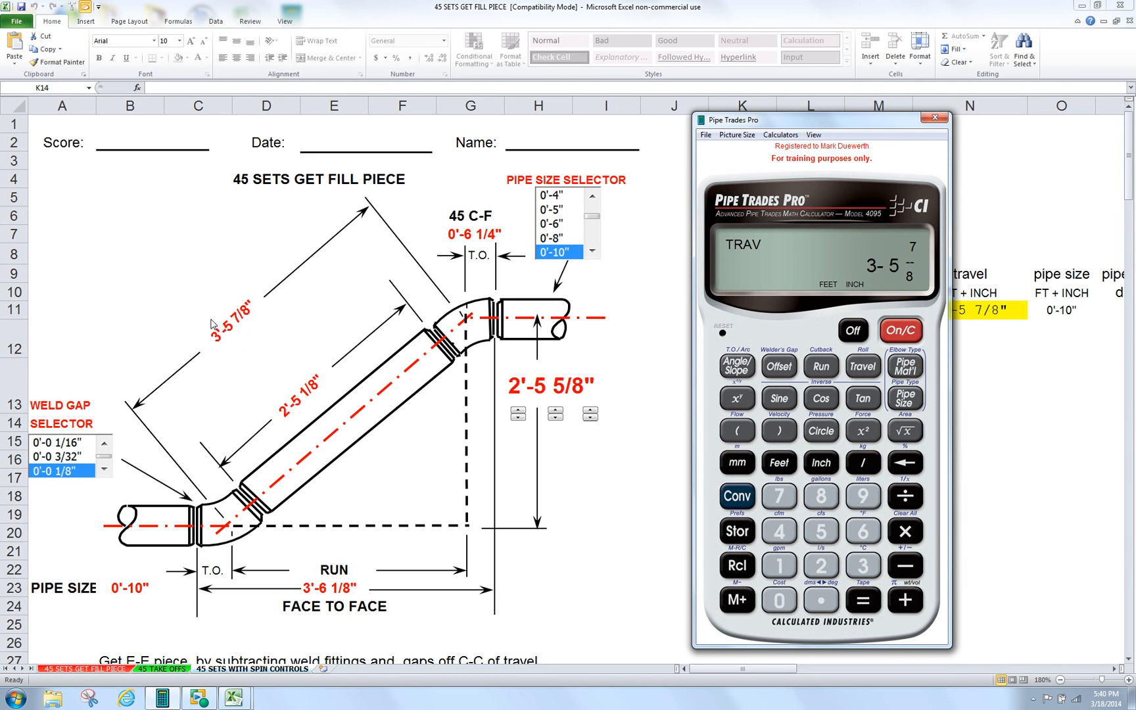
mouse_move(228, 342)
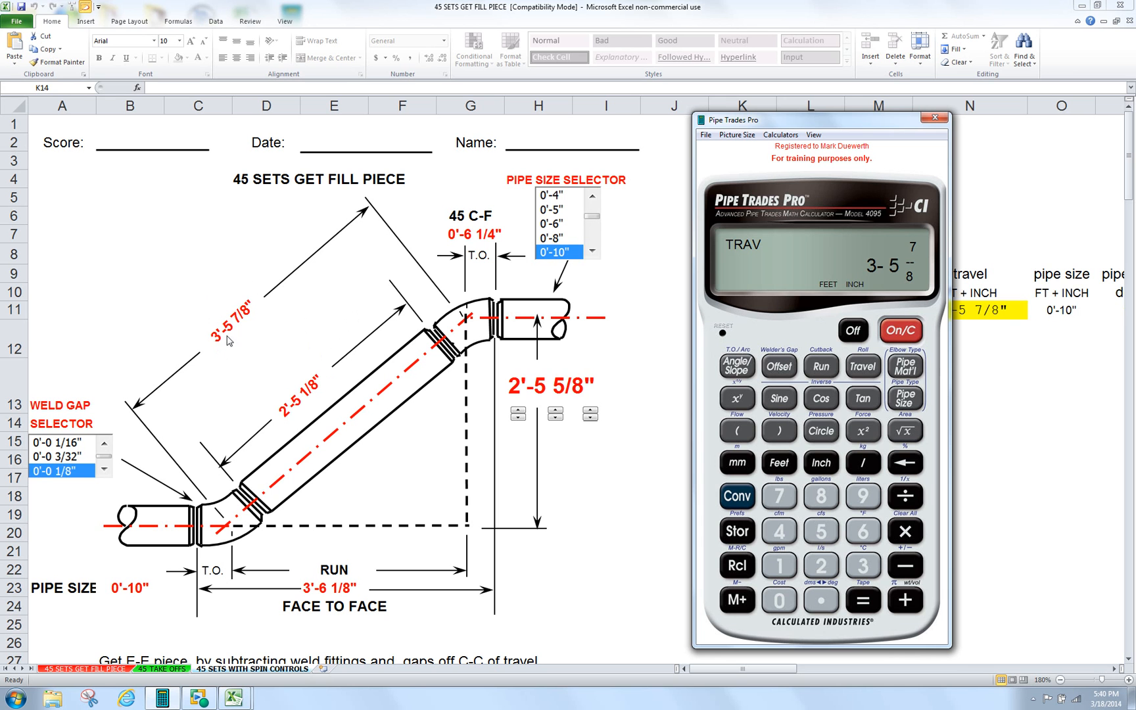
mouse_move(862, 367)
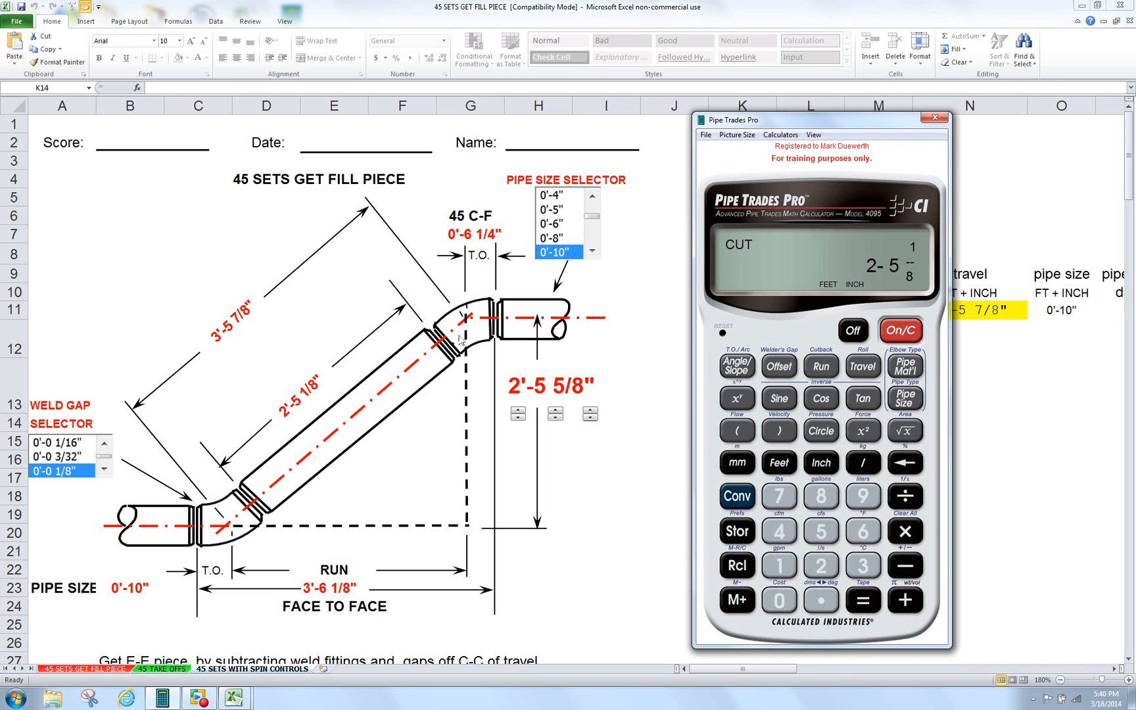
mouse_move(464, 335)
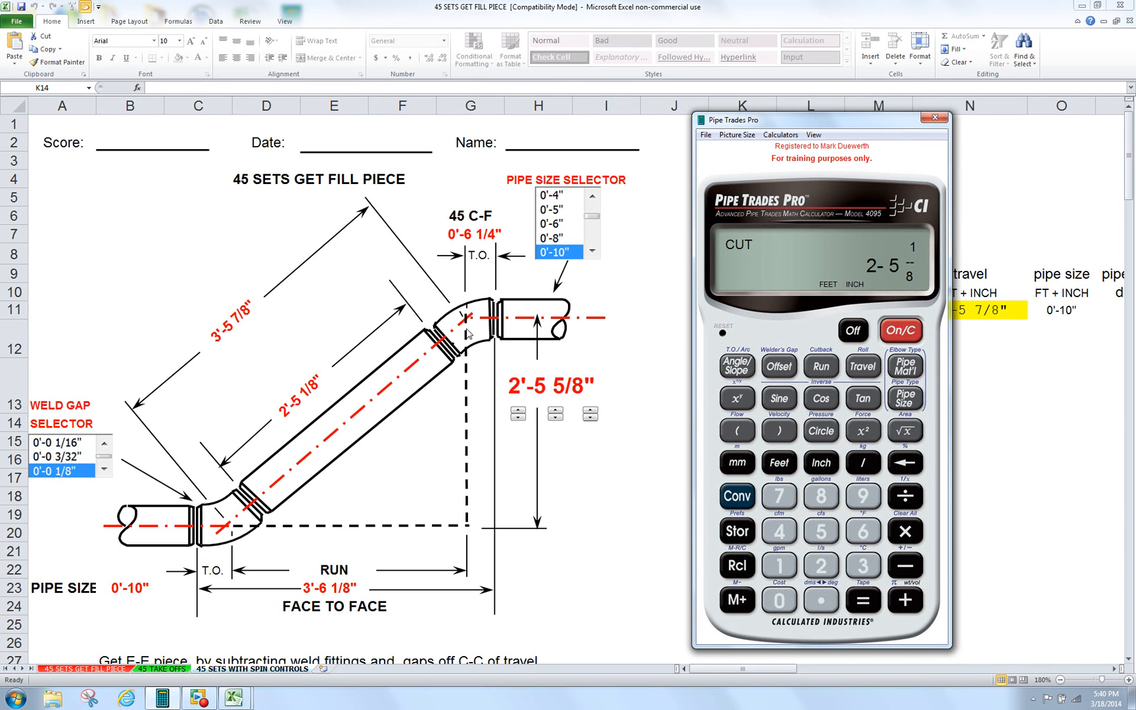
click(862, 366)
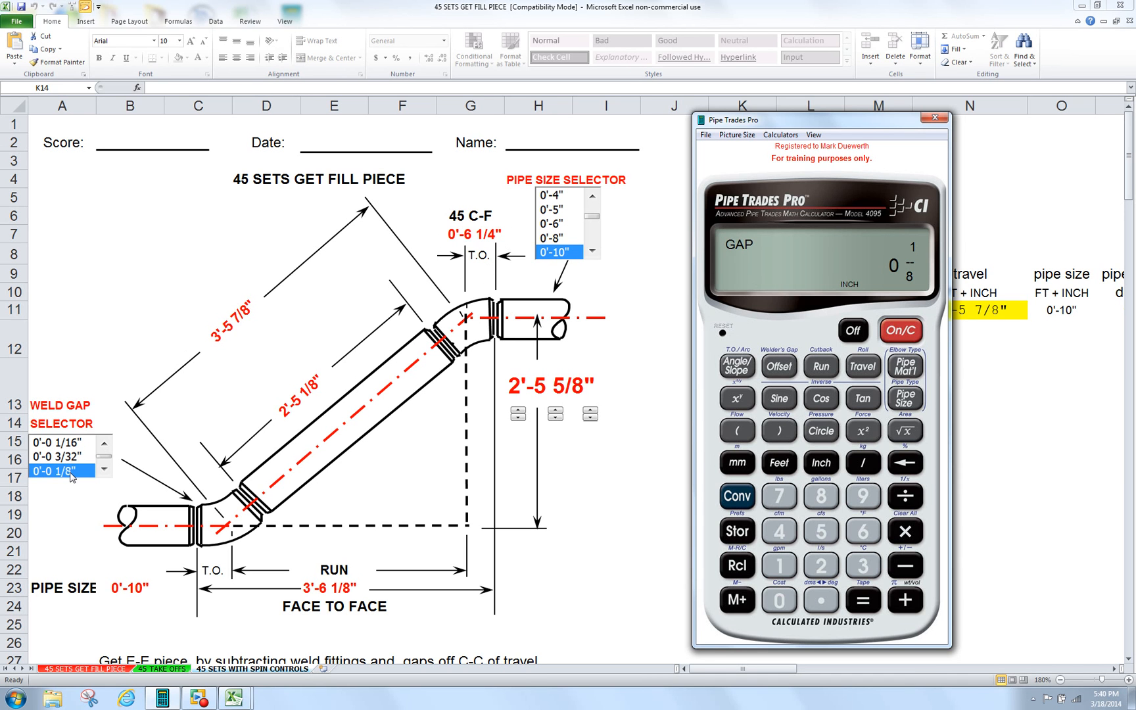
- Step through FIT° 45°, arcs 7 5/8", 11 7/8", 16 1/16", back to 3'-5 7/8" travel
click(862, 366)
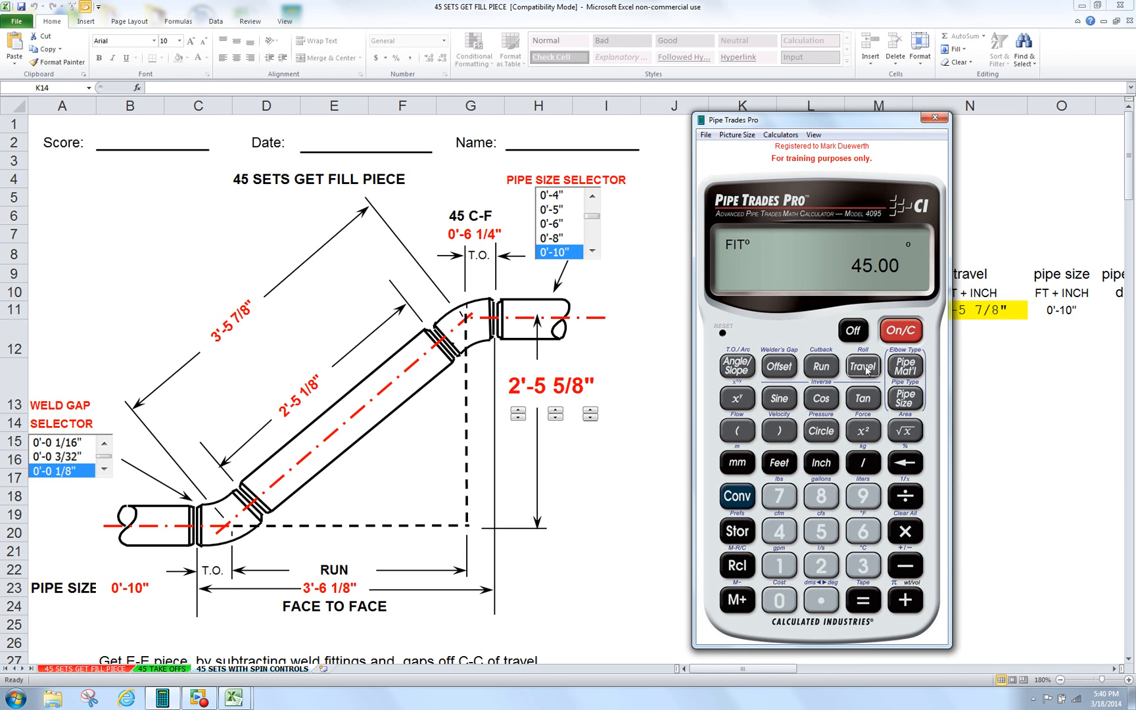
mouse_move(317, 523)
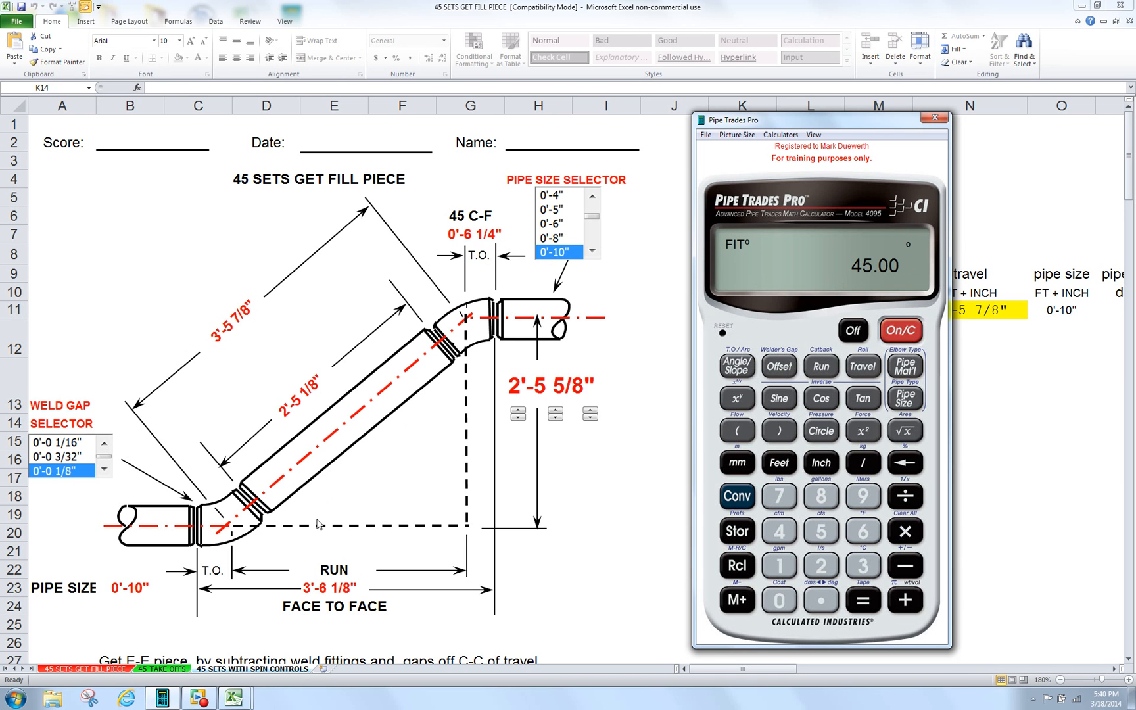
click(861, 366)
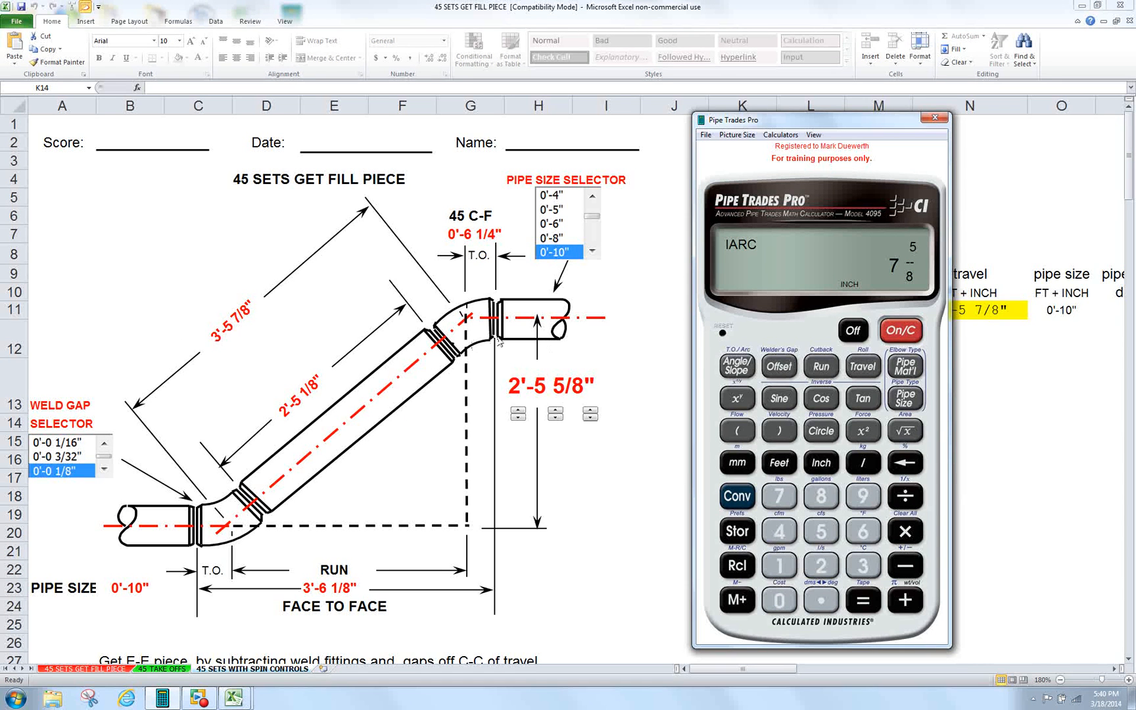
mouse_move(699, 365)
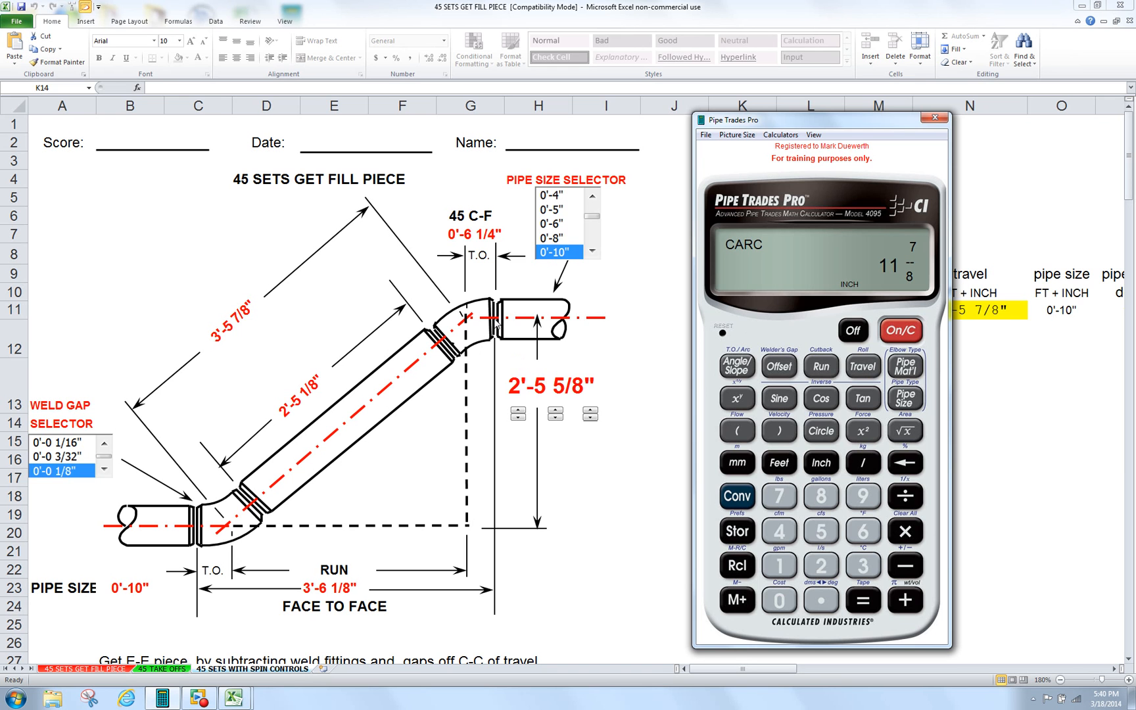
mouse_move(747, 352)
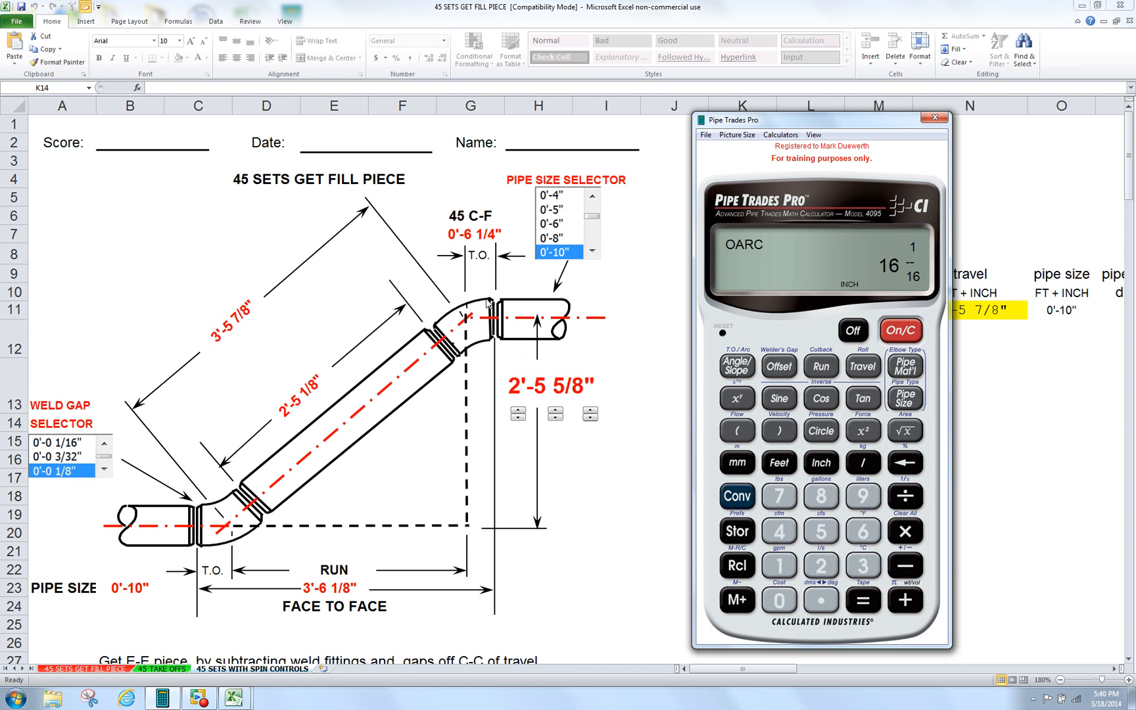
mouse_move(487, 304)
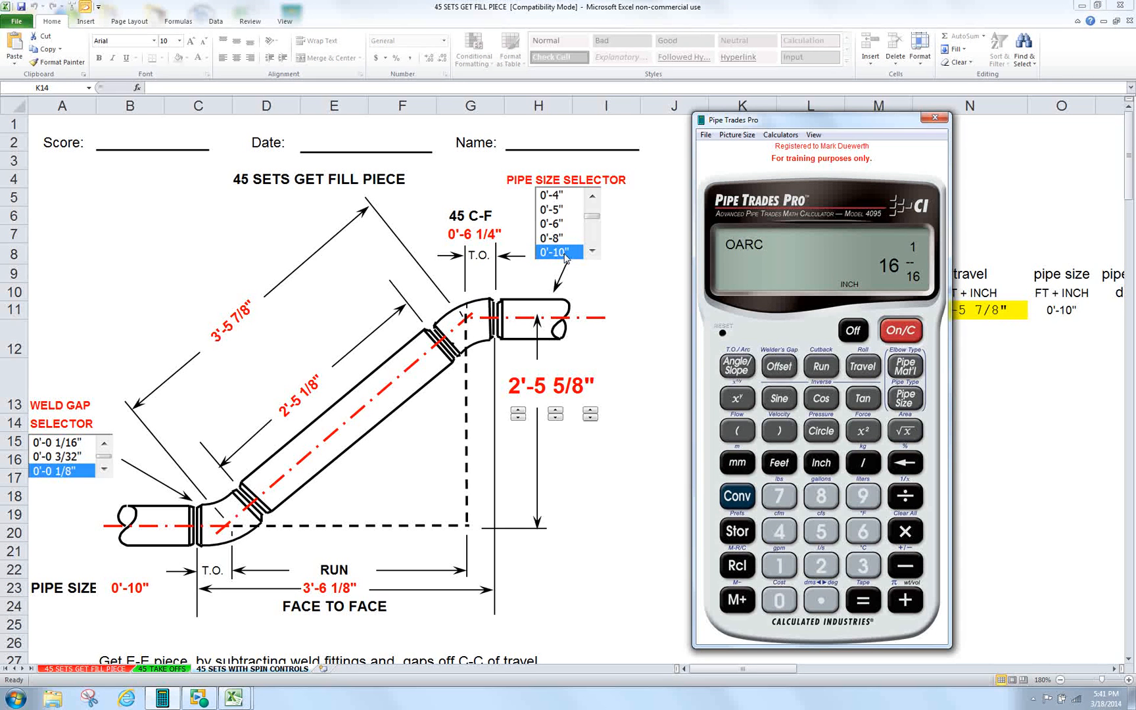
click(862, 365)
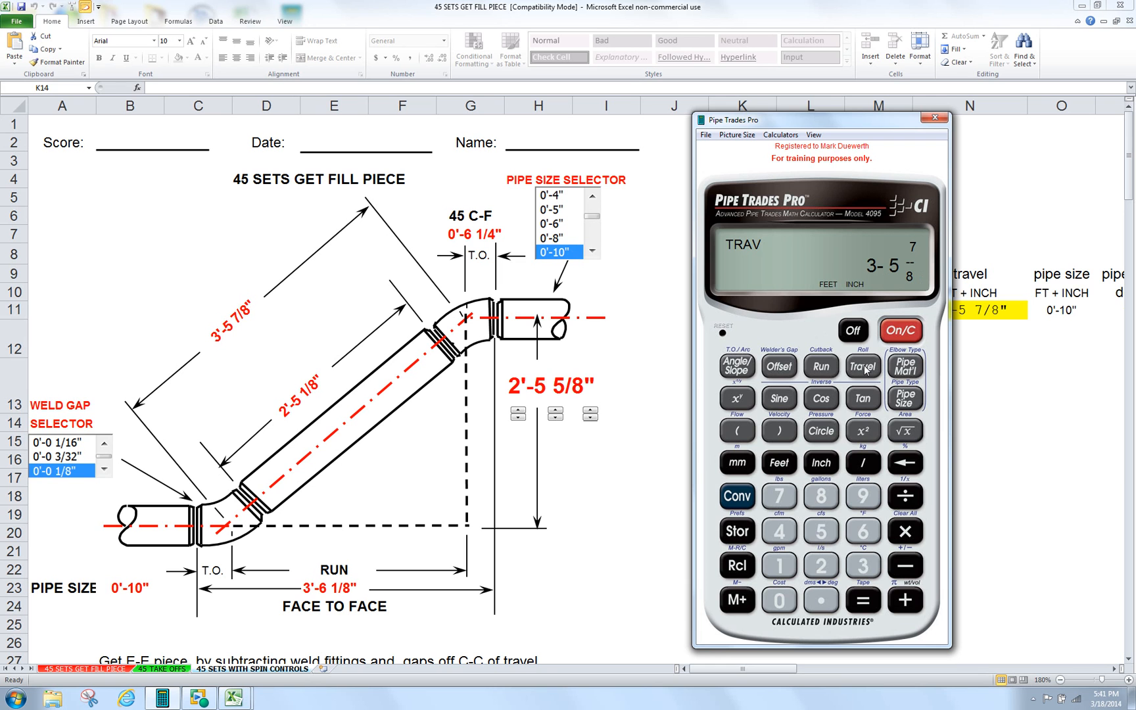
mouse_move(797, 333)
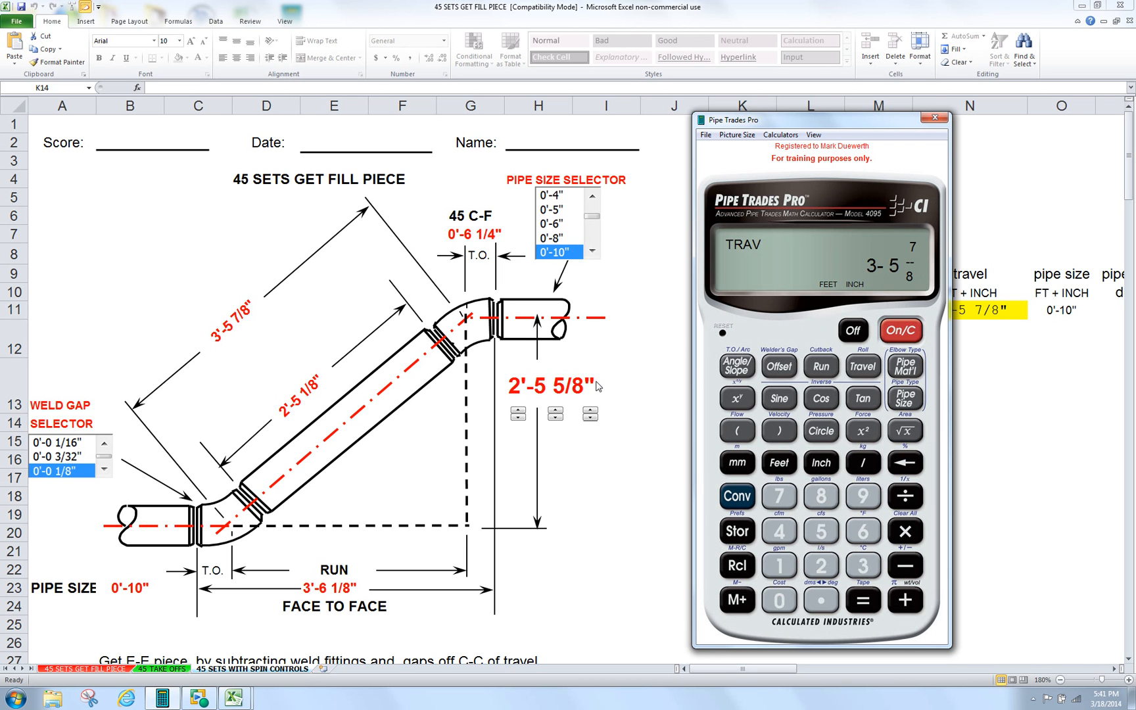
mouse_move(393, 323)
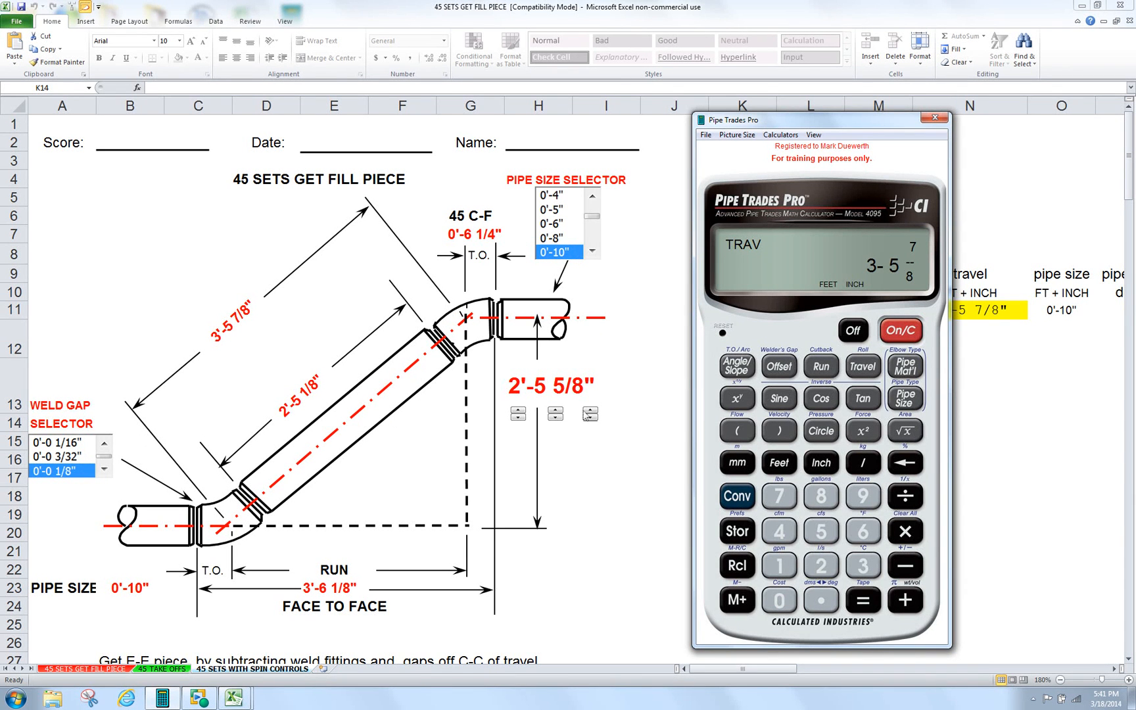
mouse_move(626, 367)
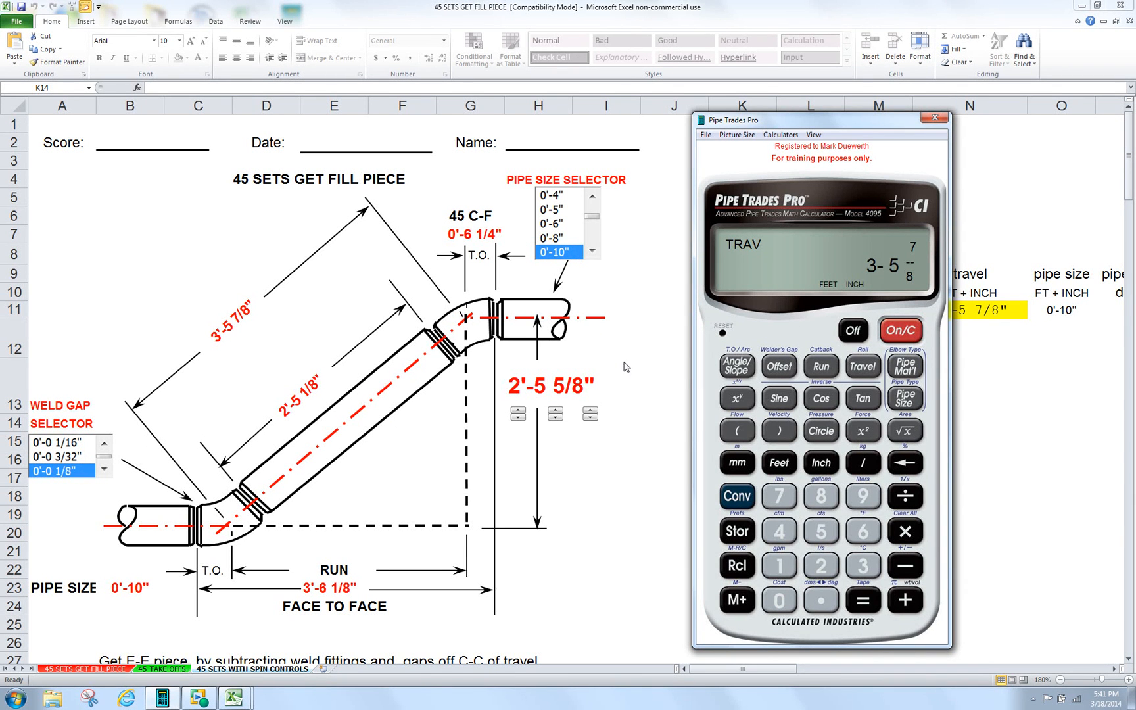